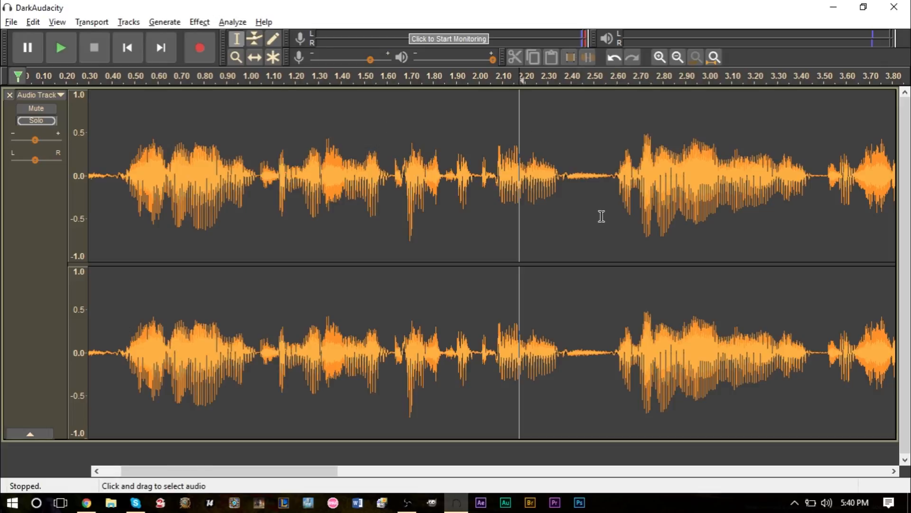
mouse_move(588, 201)
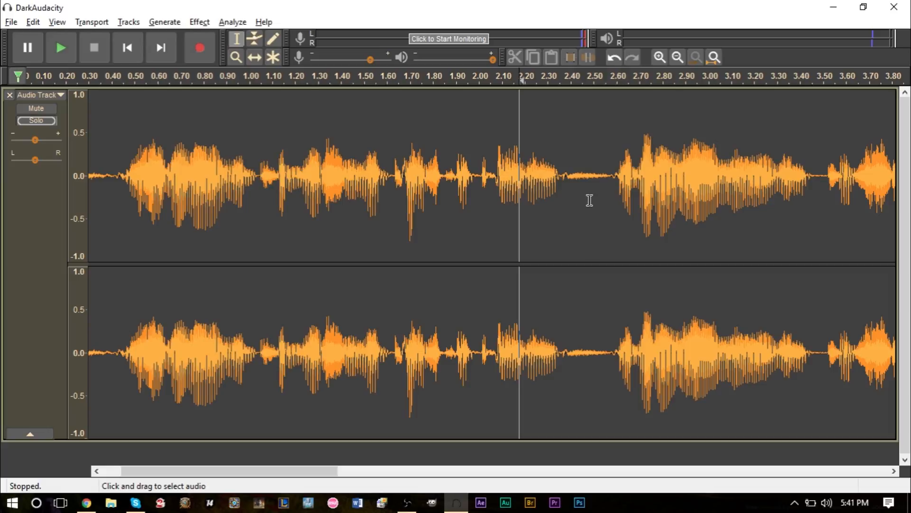
mouse_move(584, 201)
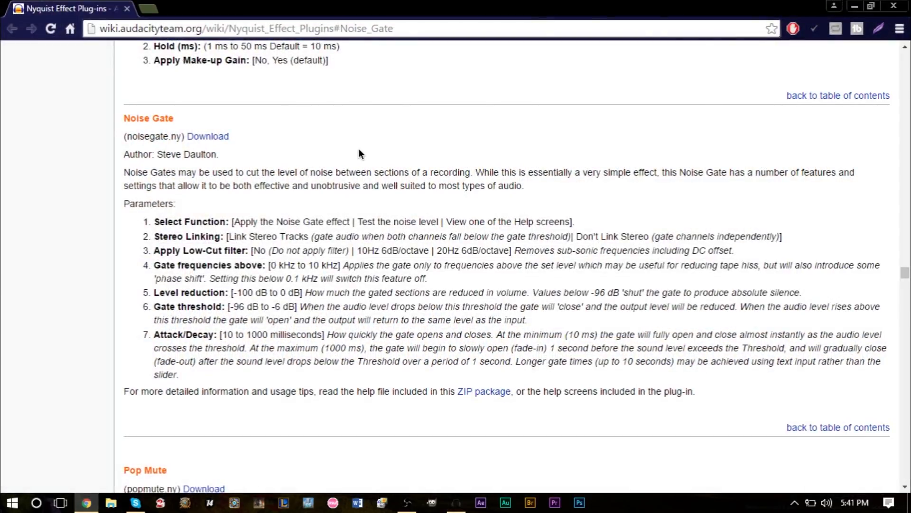
mouse_move(307, 153)
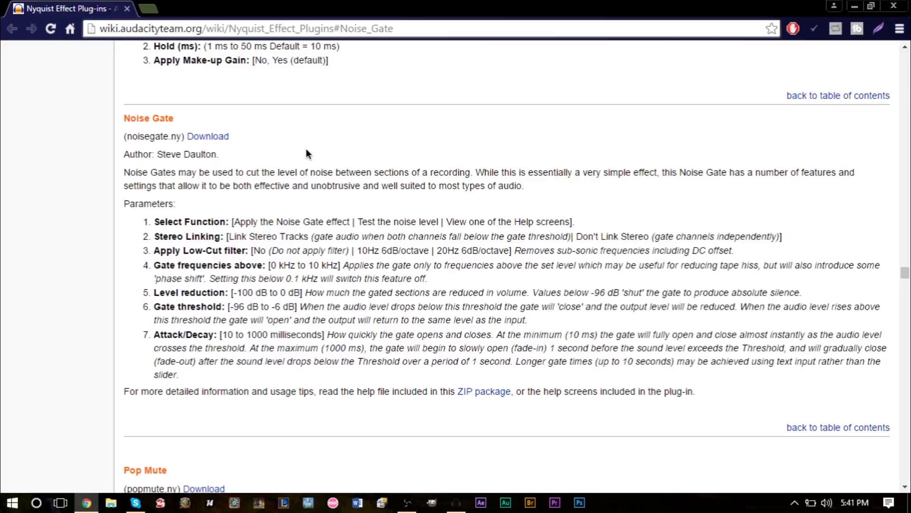
Step: Download the Noise Gate plug-in from the wiki and bring up File Explorer
click(207, 137)
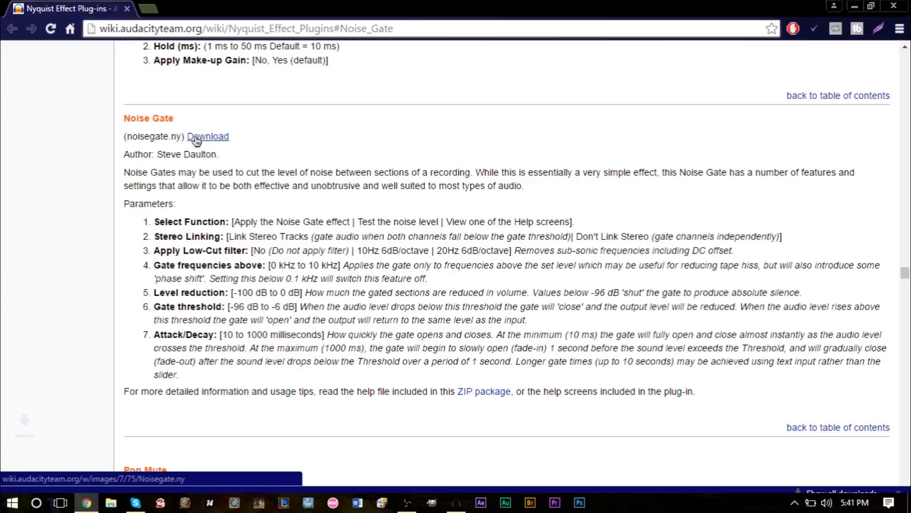
click(207, 137)
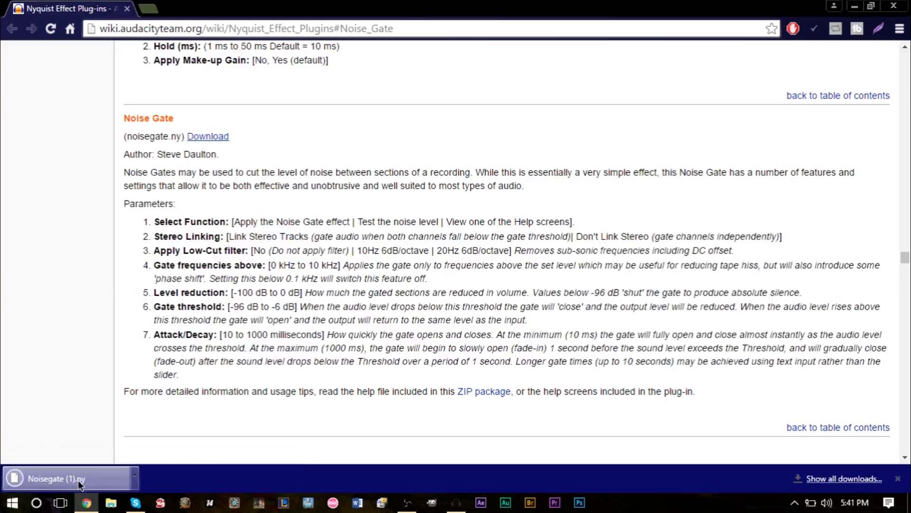
click(112, 502)
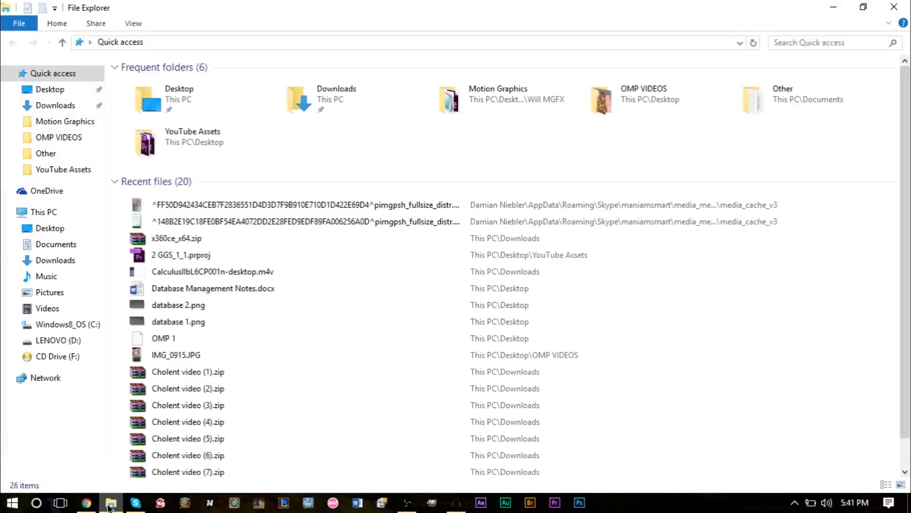
Step: Browse to C:\Program Files (x86)\Audacity\Plug-Ins and paste Noisegate.ny with administrator permission
click(66, 325)
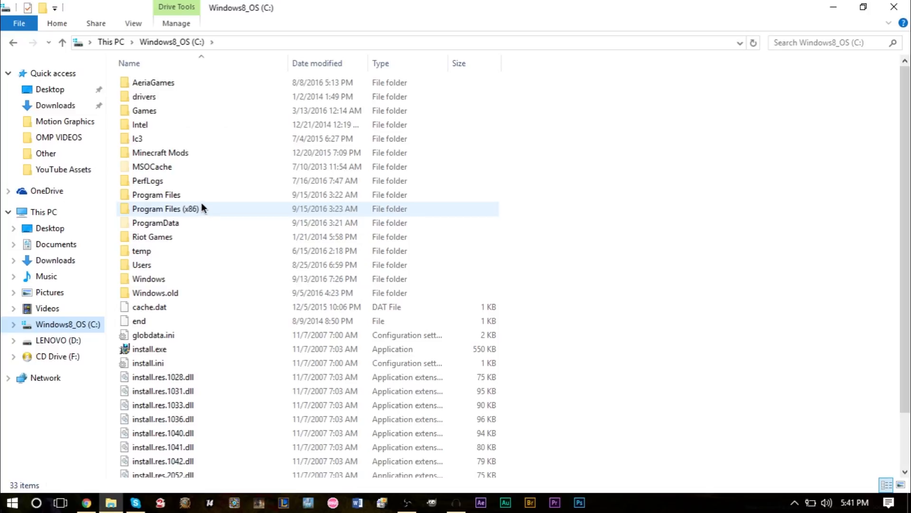
double_click(156, 209)
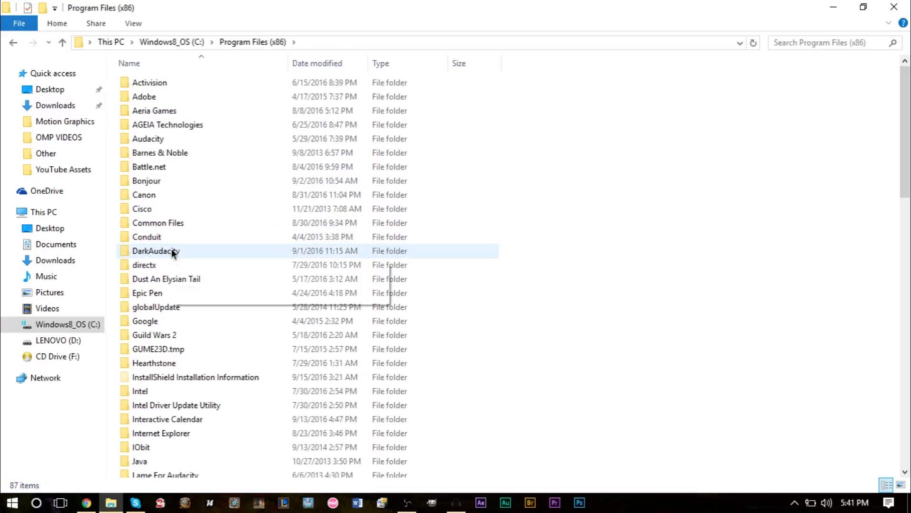
mouse_move(173, 252)
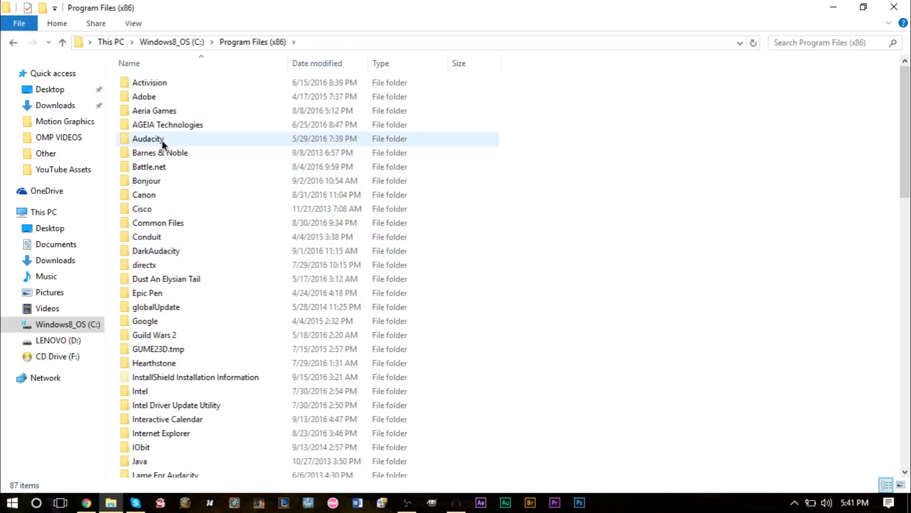
double_click(147, 138)
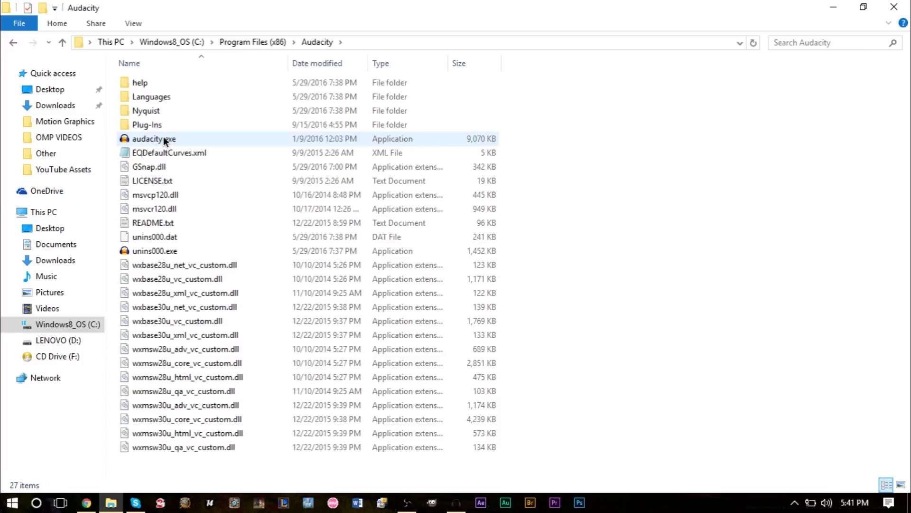
double_click(148, 125)
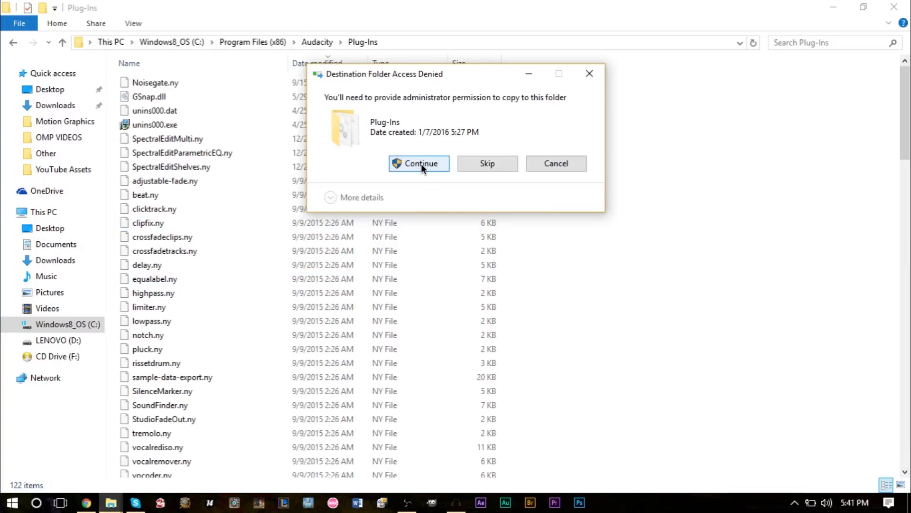
click(419, 164)
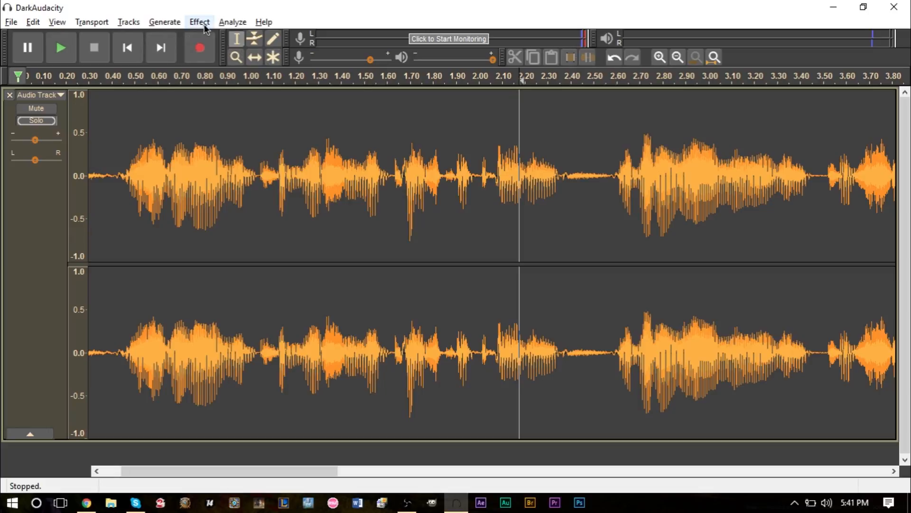
Step: Confirm Noise Gate is Enabled in Add / Remove Plug-ins and close the manager
click(199, 21)
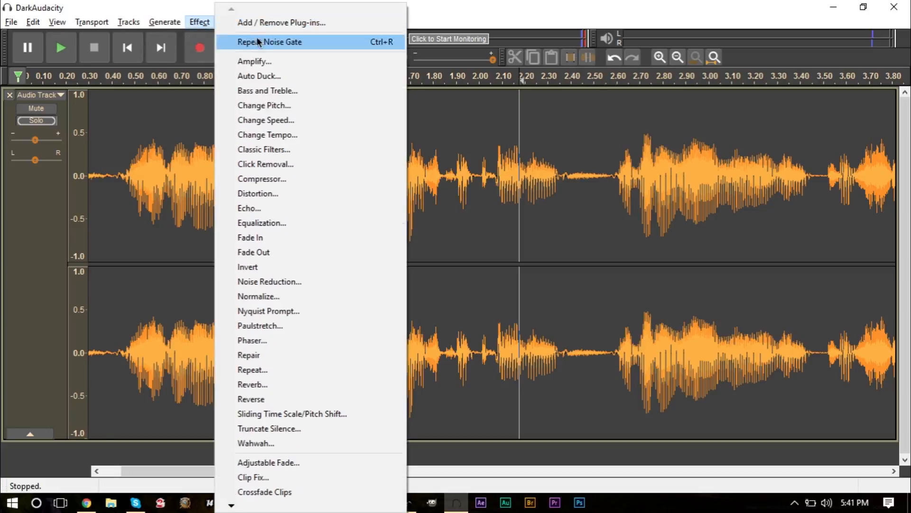
click(281, 23)
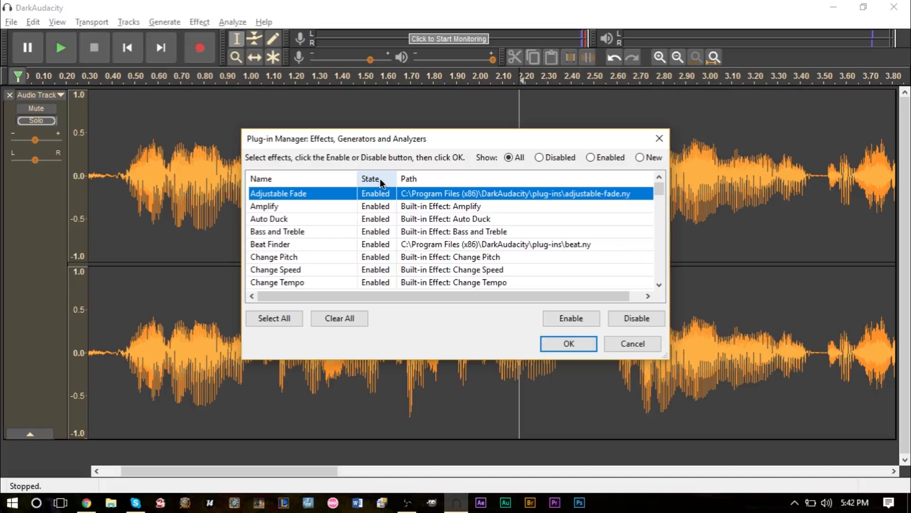
click(264, 206)
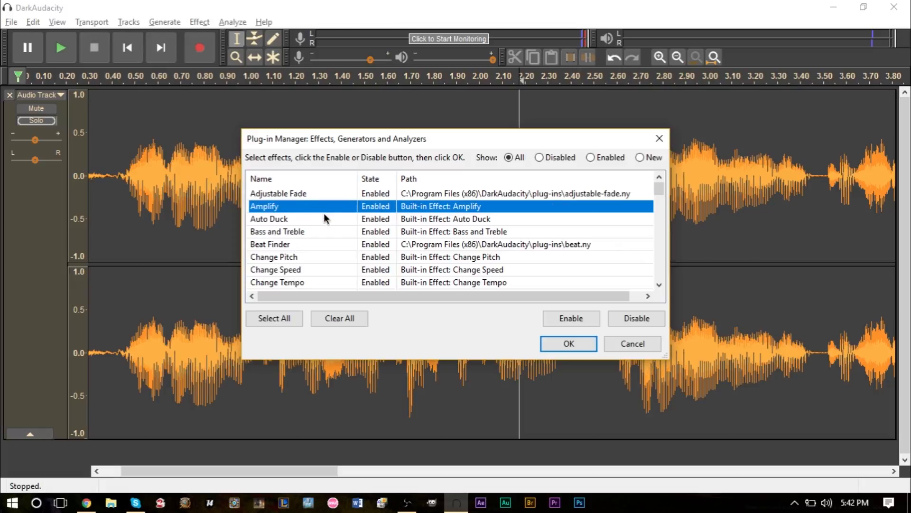
scroll(down, 3)
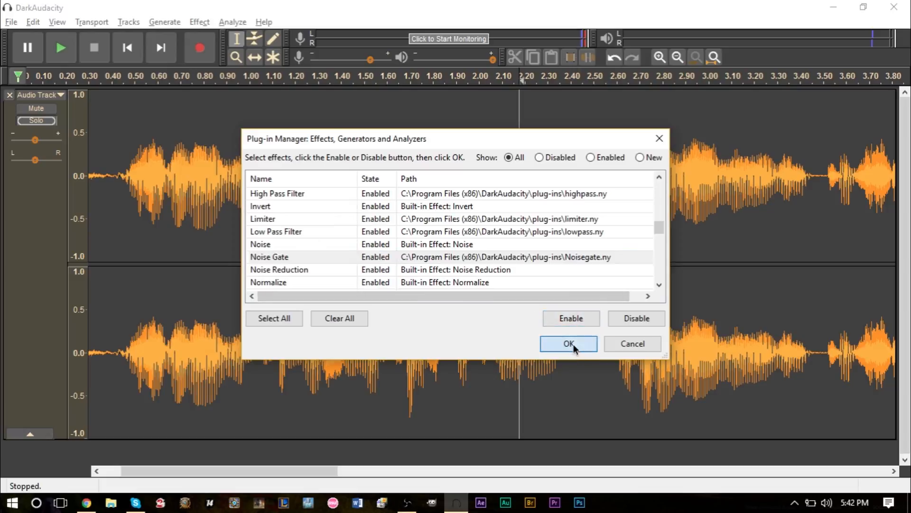
click(569, 344)
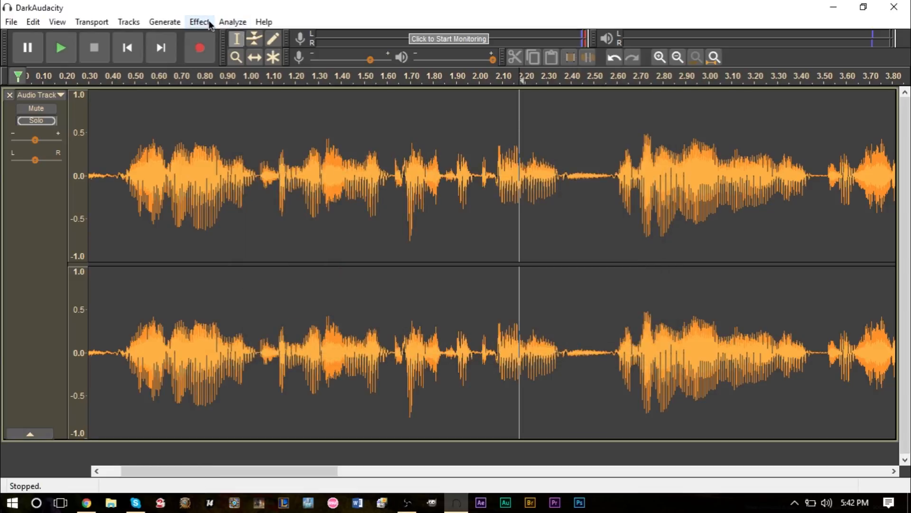
click(200, 21)
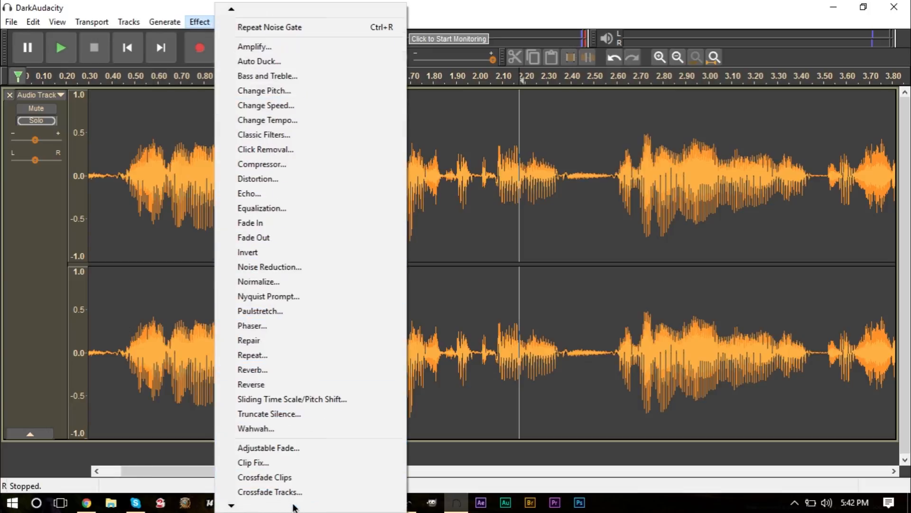
scroll(down, 3)
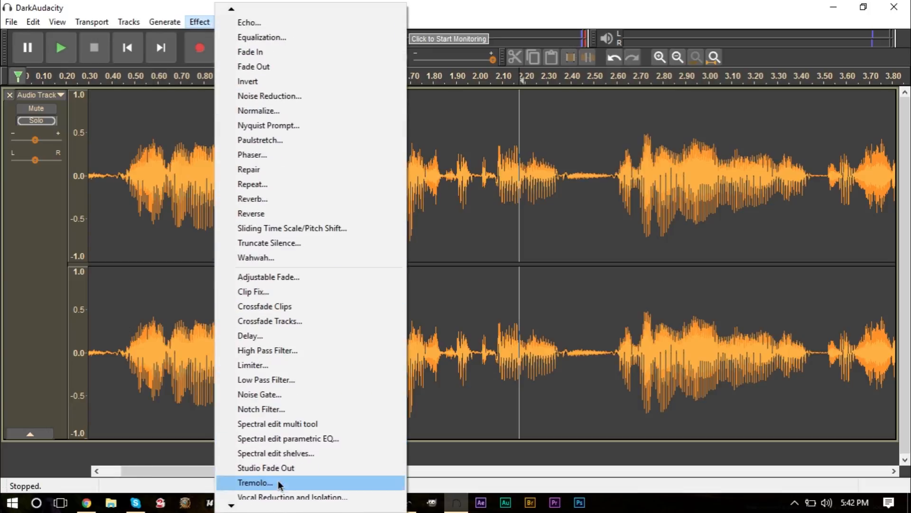
mouse_move(597, 299)
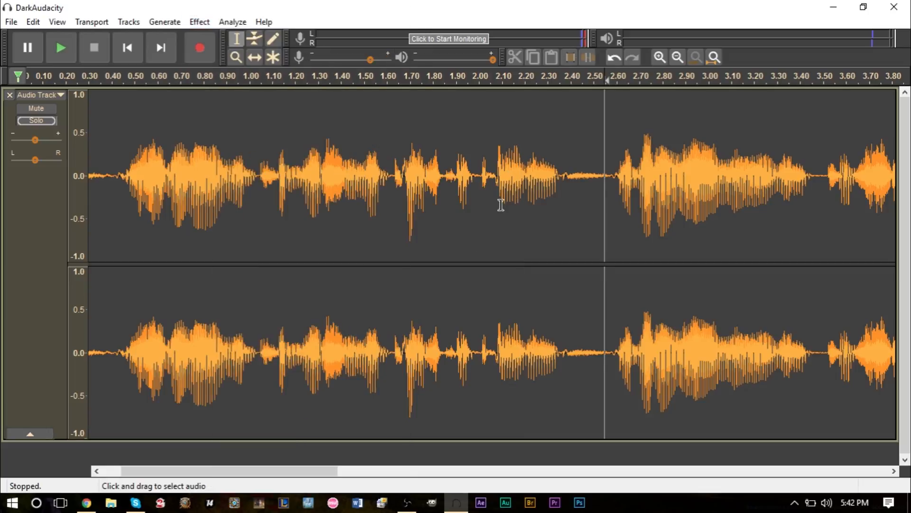
mouse_move(470, 211)
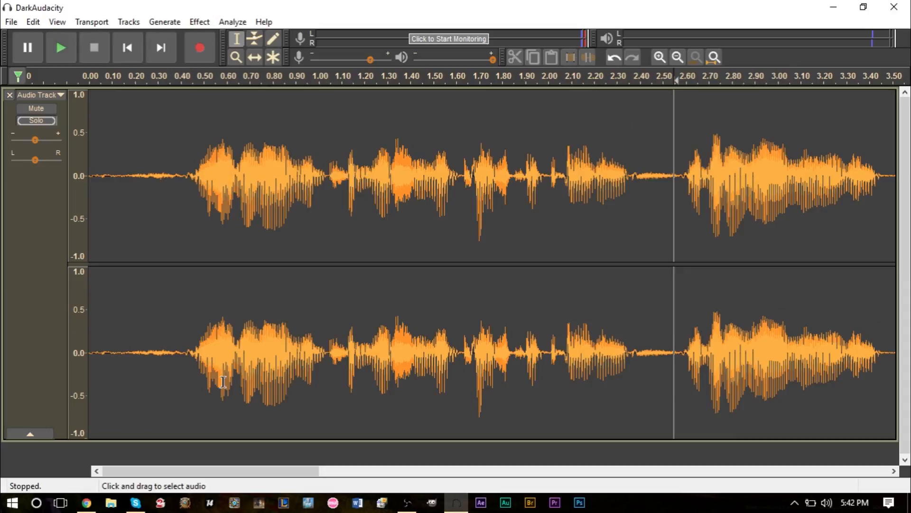
mouse_move(359, 257)
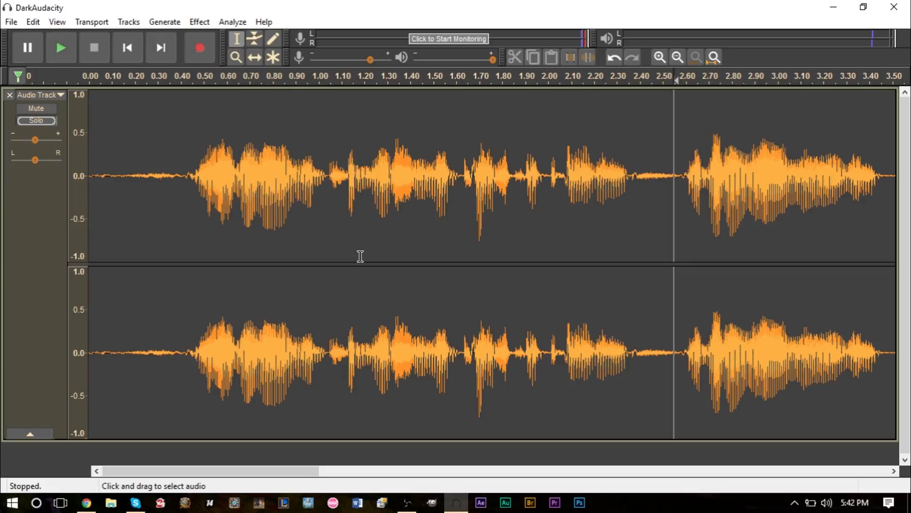
mouse_move(591, 136)
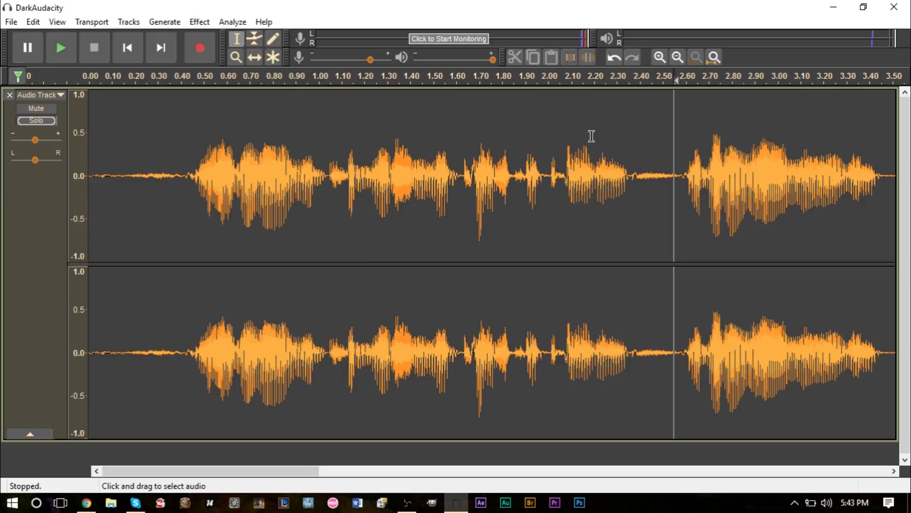
mouse_move(129, 149)
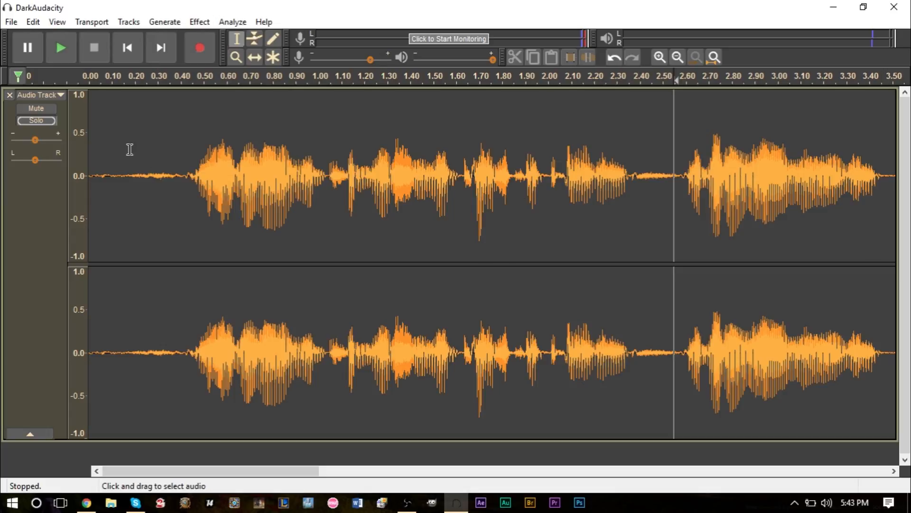
mouse_move(153, 213)
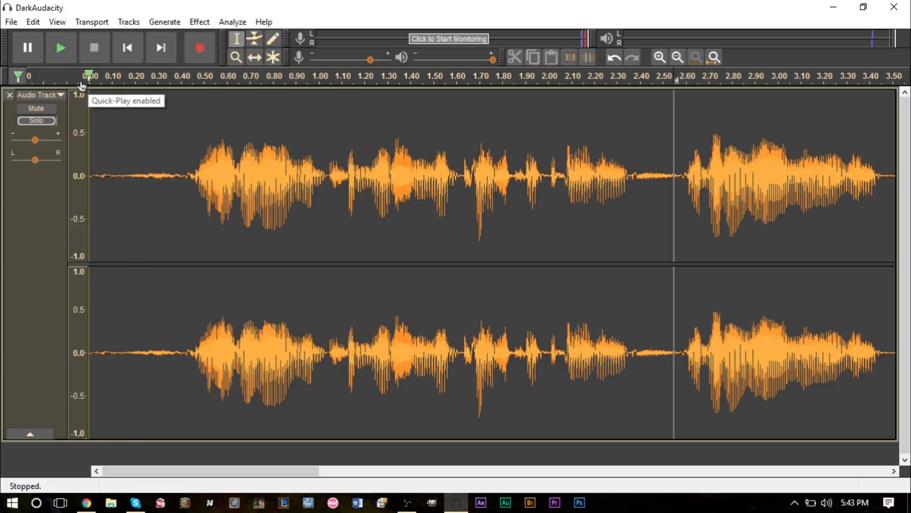
click(61, 48)
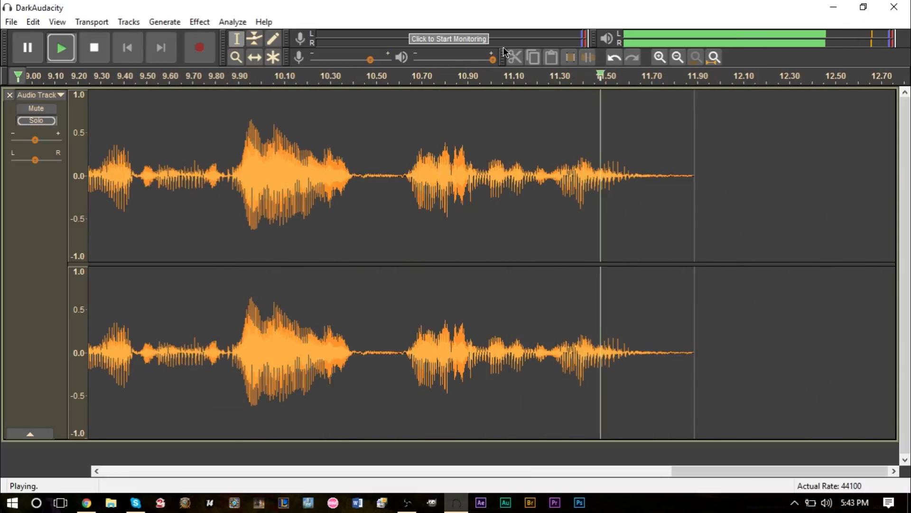
click(94, 47)
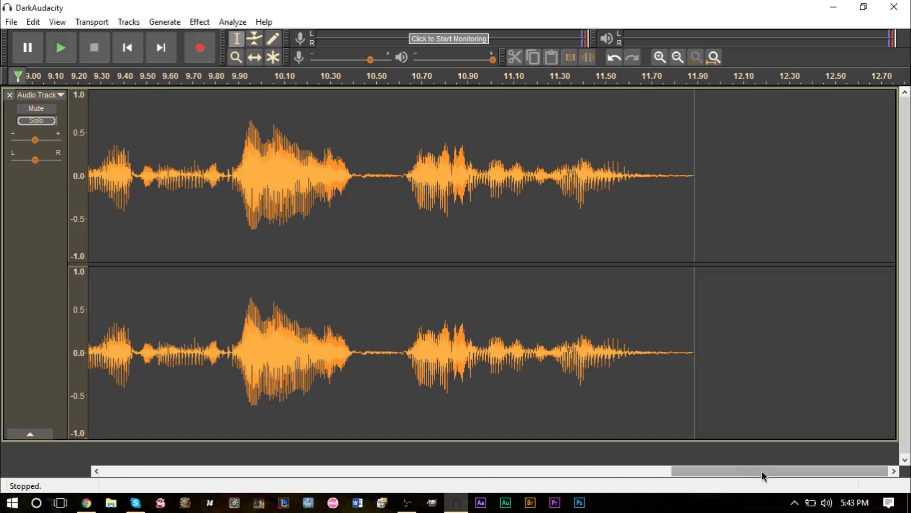
drag(761, 470, 277, 471)
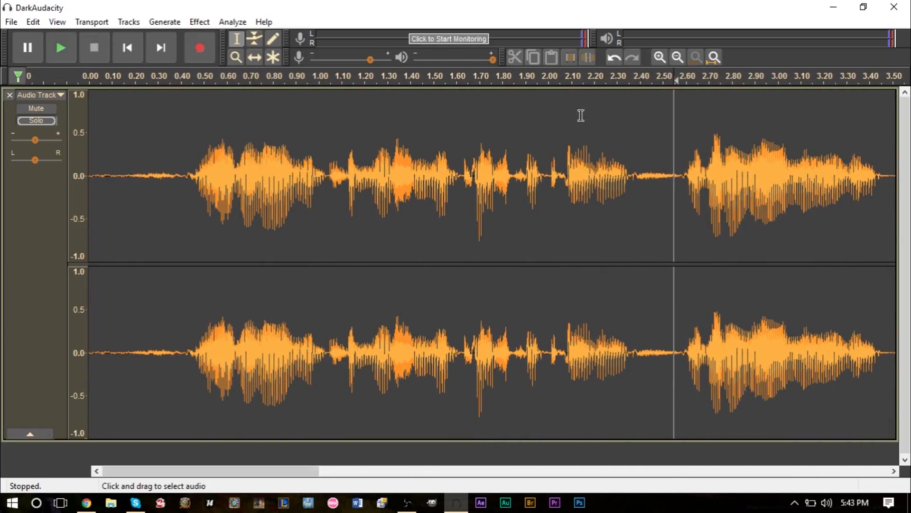
mouse_move(603, 214)
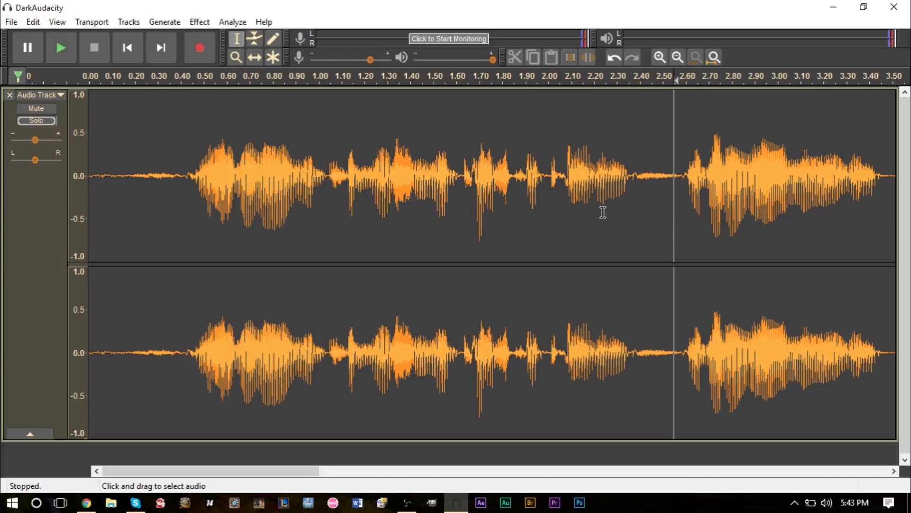
mouse_move(651, 202)
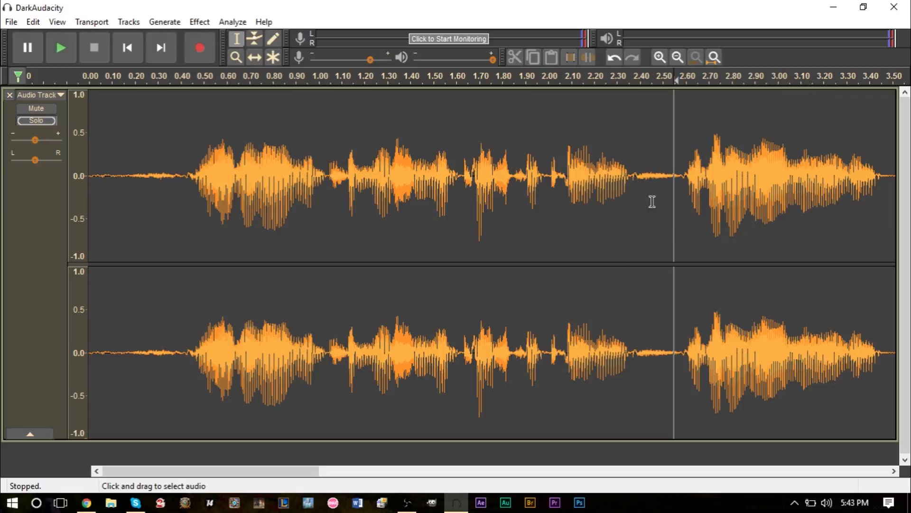
mouse_move(650, 204)
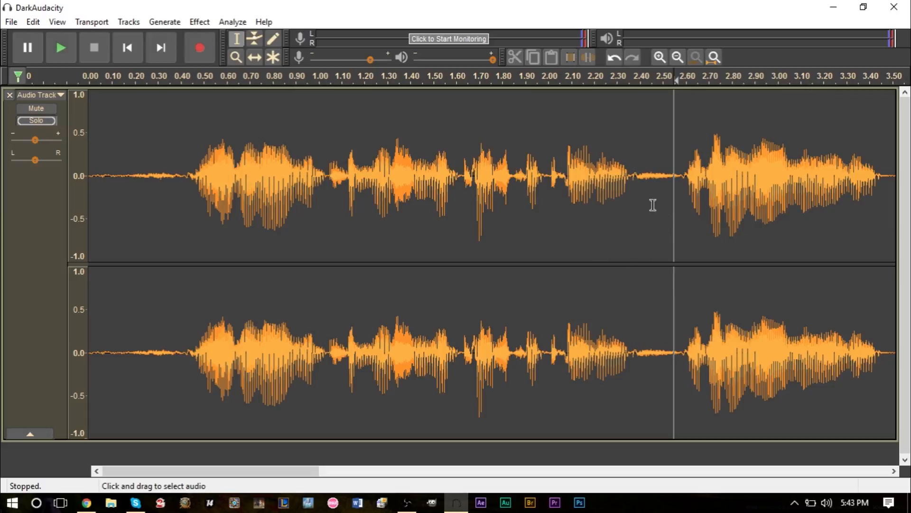
mouse_move(646, 219)
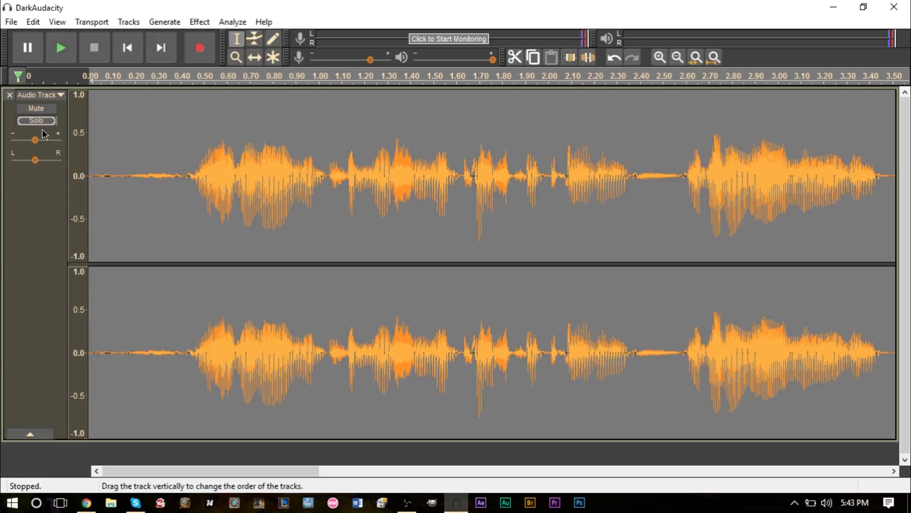
mouse_move(63, 97)
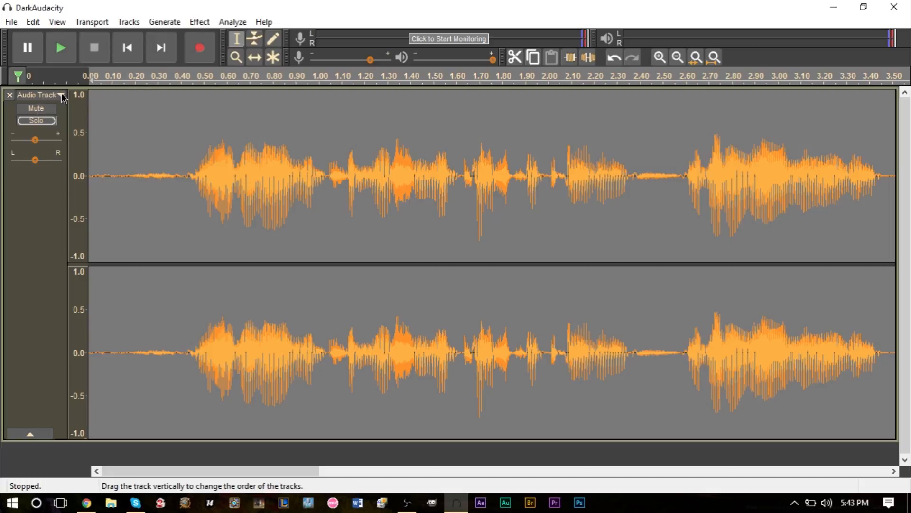
Step: Switch the vocal track's view to Waveform (dB) from its dropdown menu
click(59, 95)
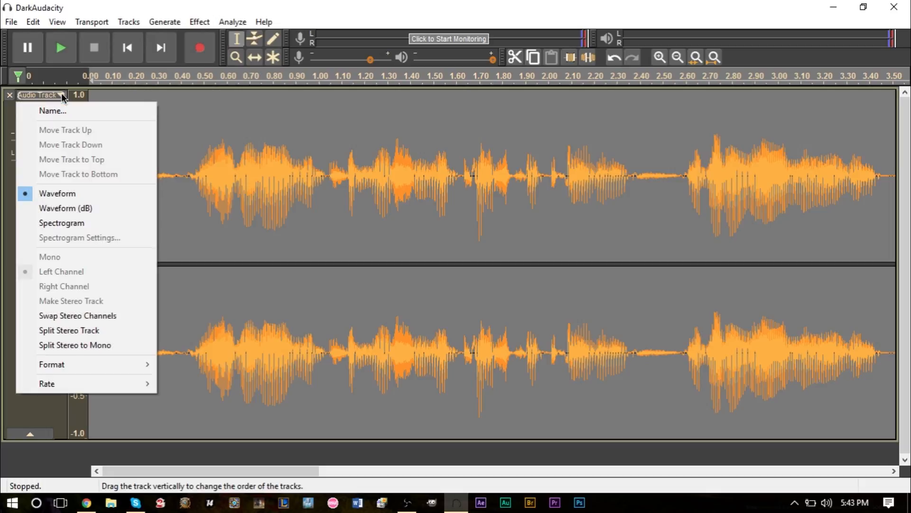
mouse_move(86, 208)
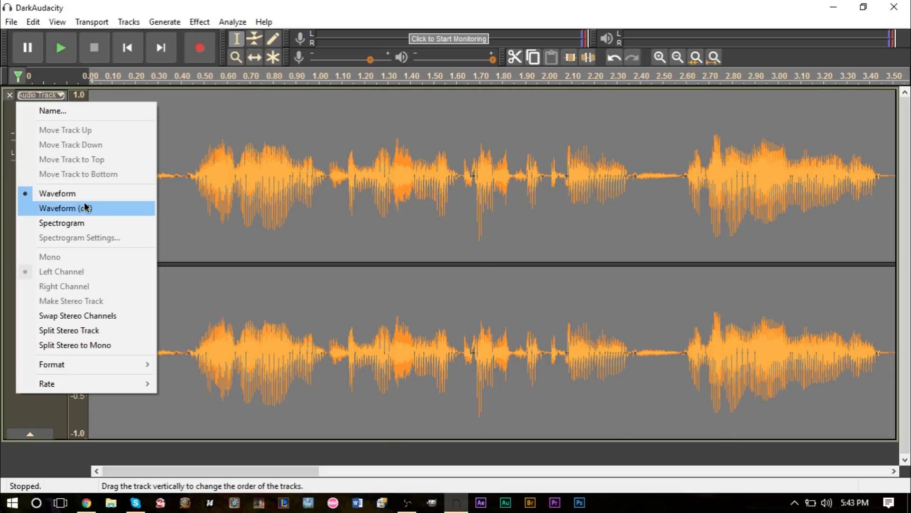
click(65, 208)
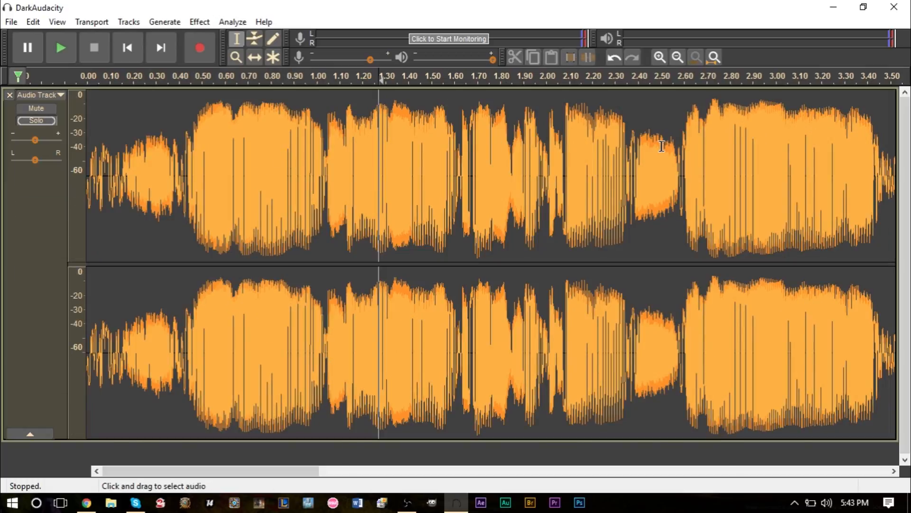
mouse_move(188, 305)
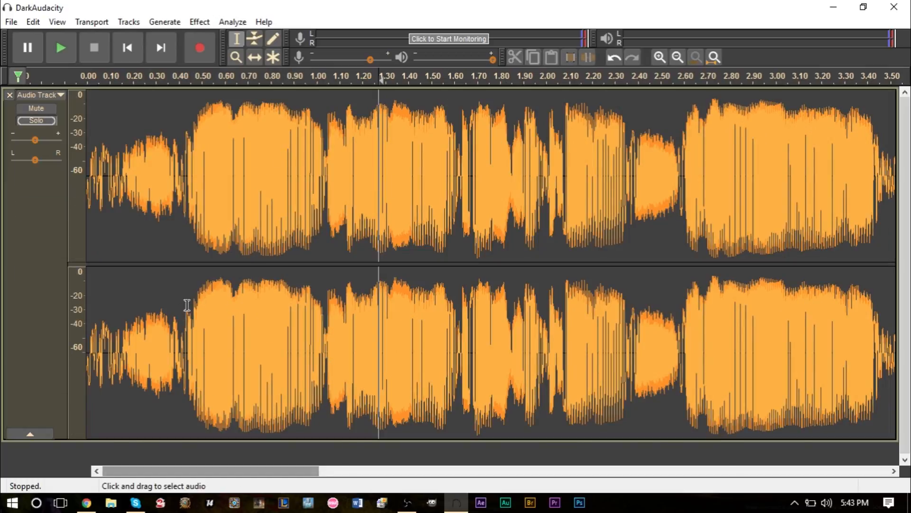
drag(627, 224, 676, 224)
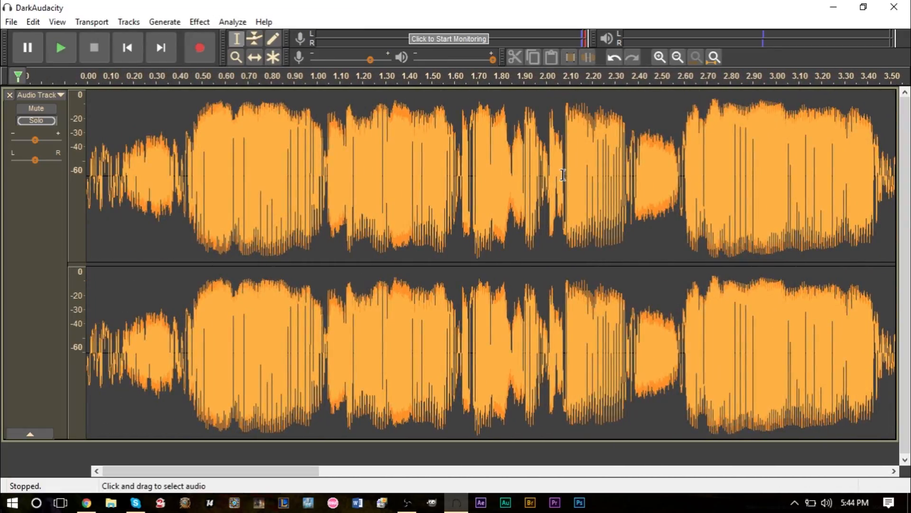
click(661, 57)
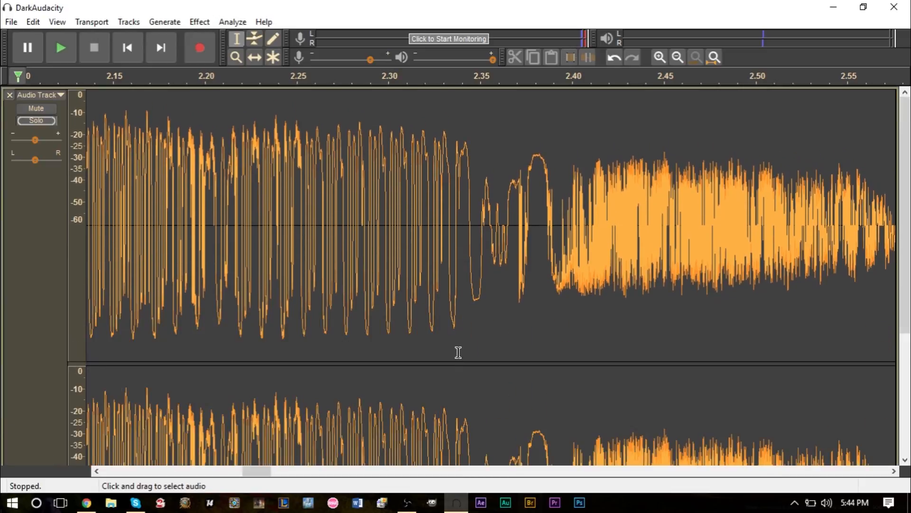
mouse_move(77, 141)
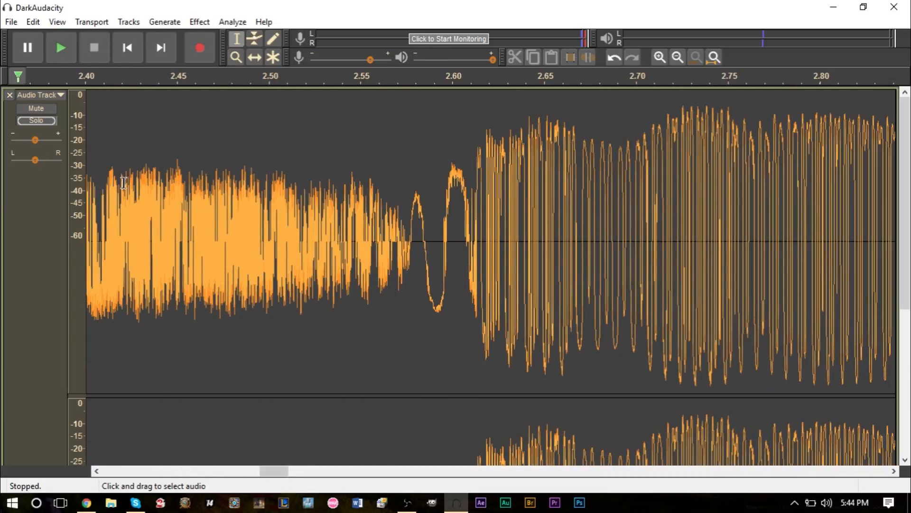
mouse_move(95, 169)
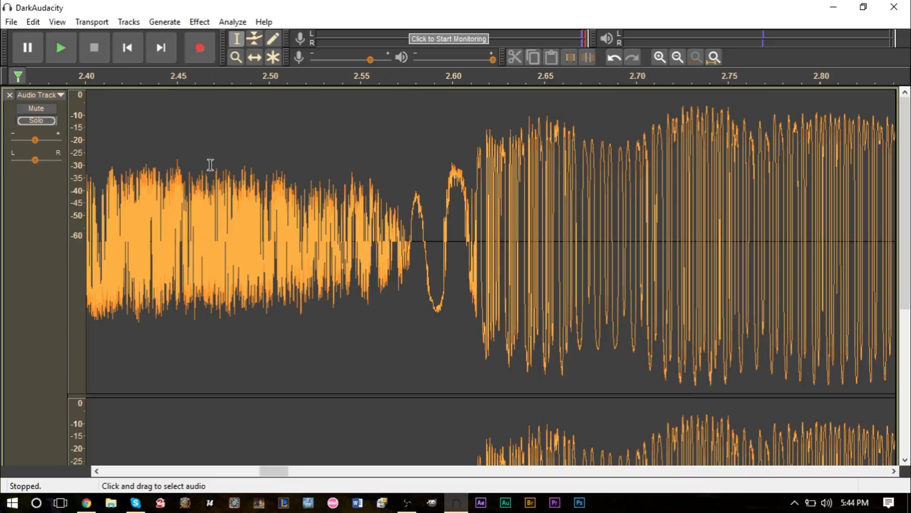
mouse_move(365, 179)
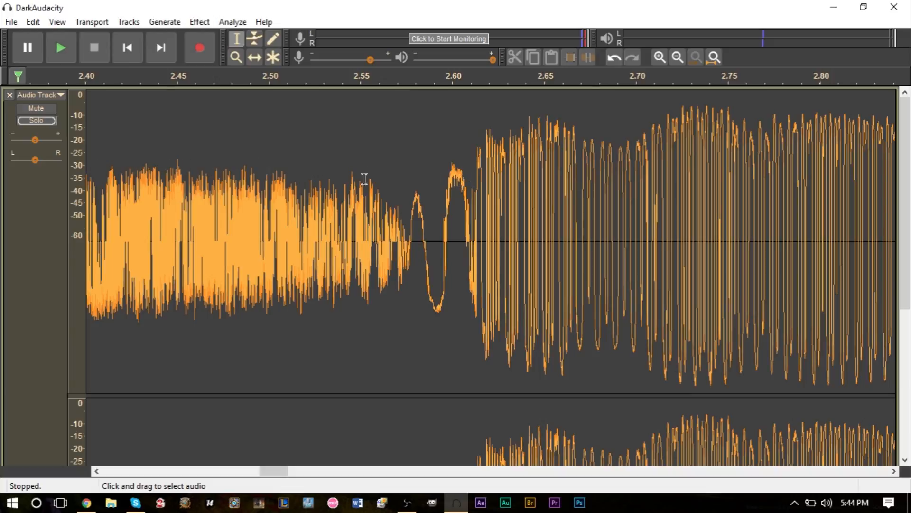
mouse_move(248, 260)
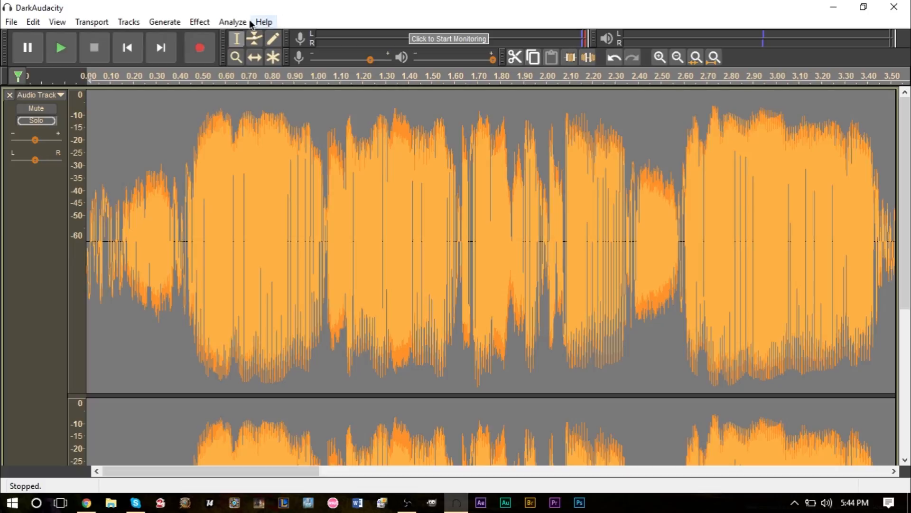
Step: Launch Noise Gate from the Effect menu and select its Level reduction value
click(199, 22)
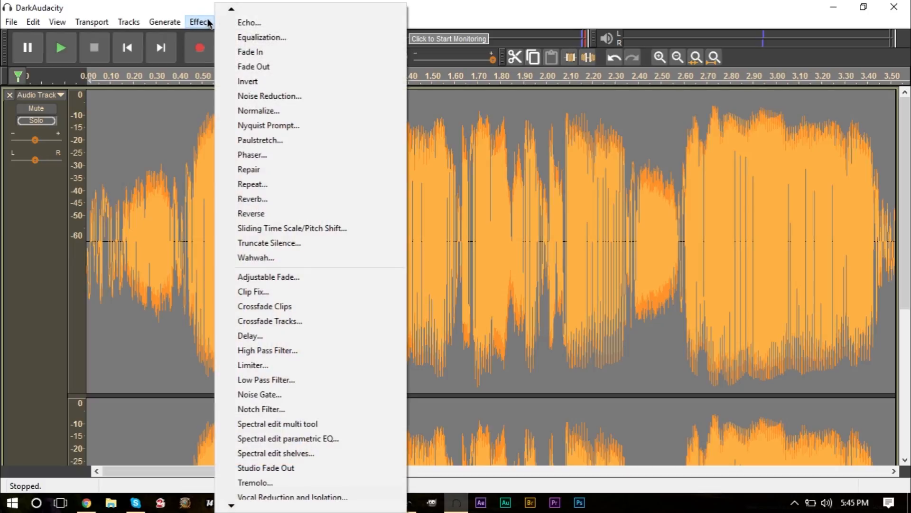
click(259, 394)
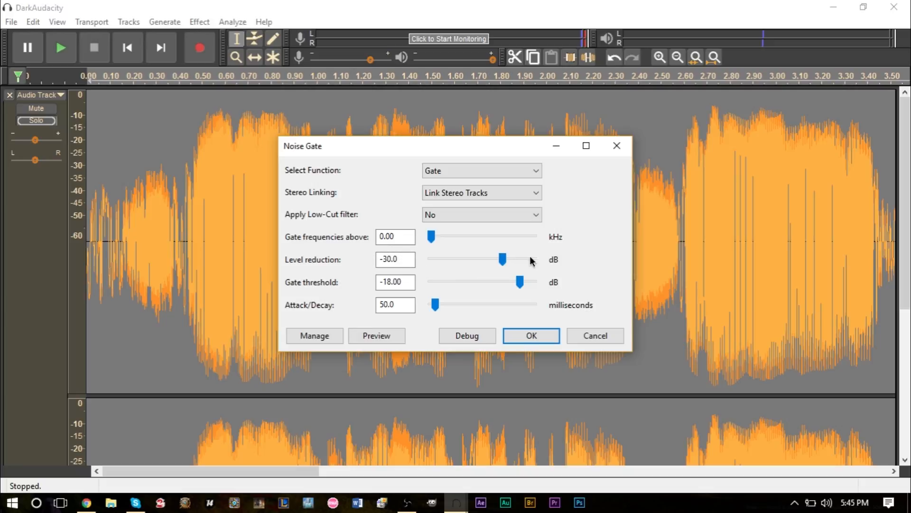
mouse_move(509, 262)
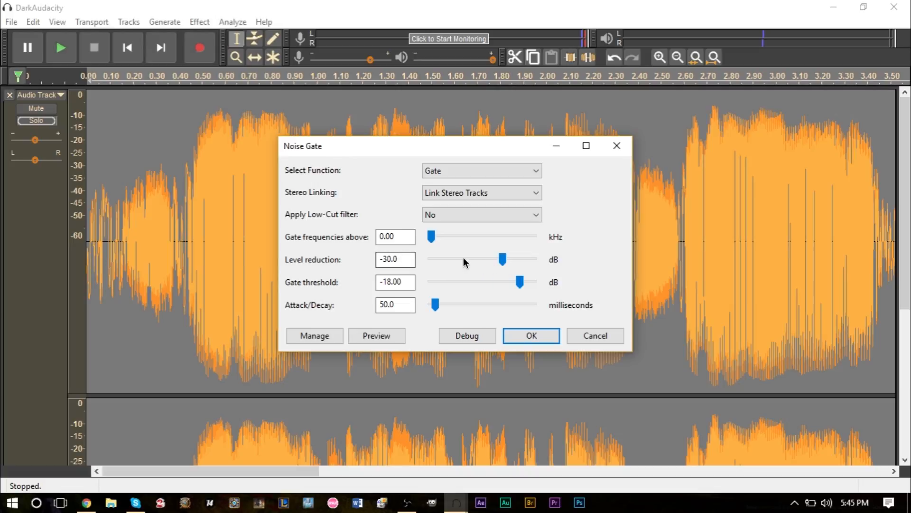
mouse_move(482, 262)
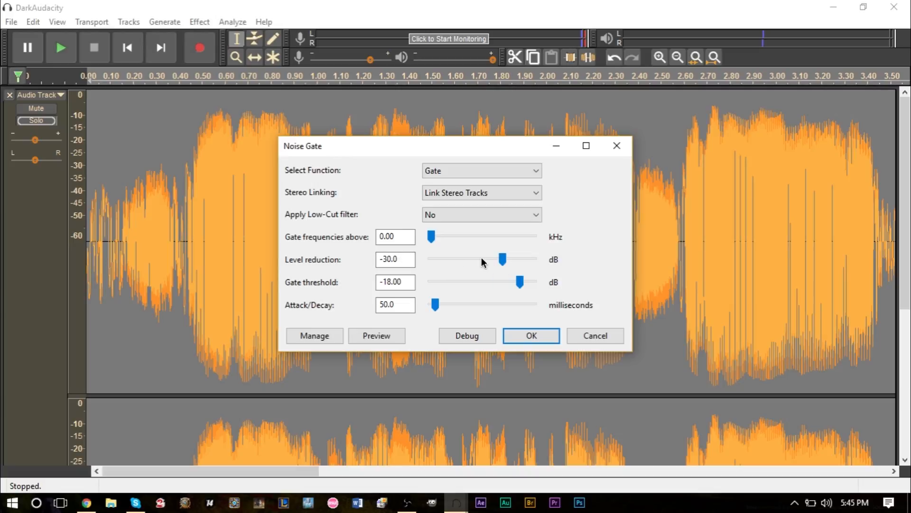
mouse_move(485, 262)
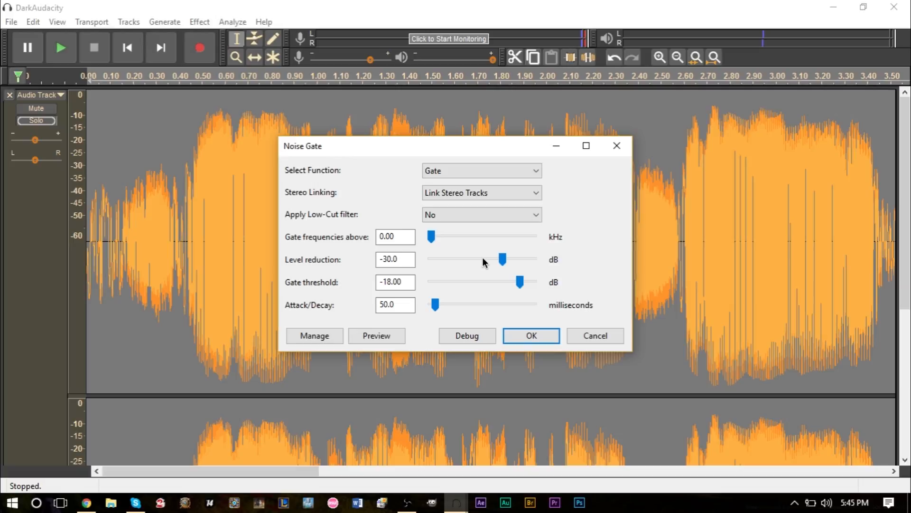
mouse_move(518, 270)
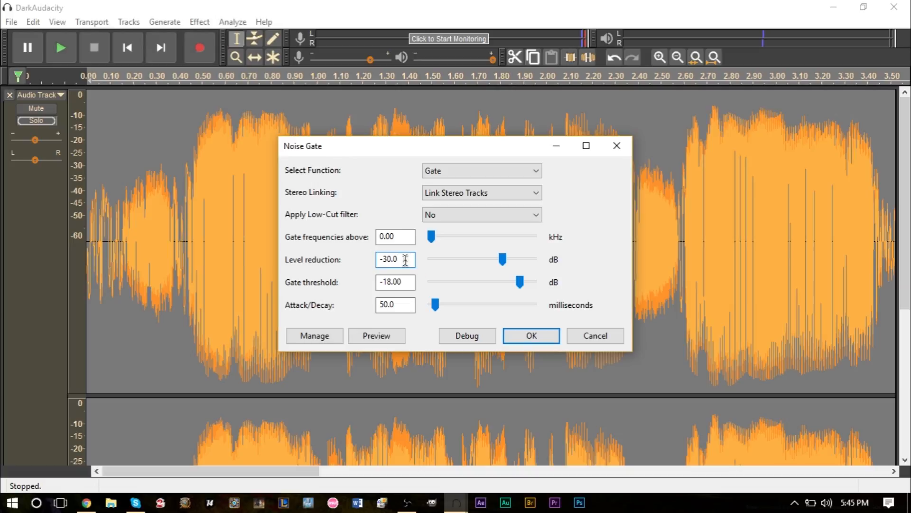
click(402, 259)
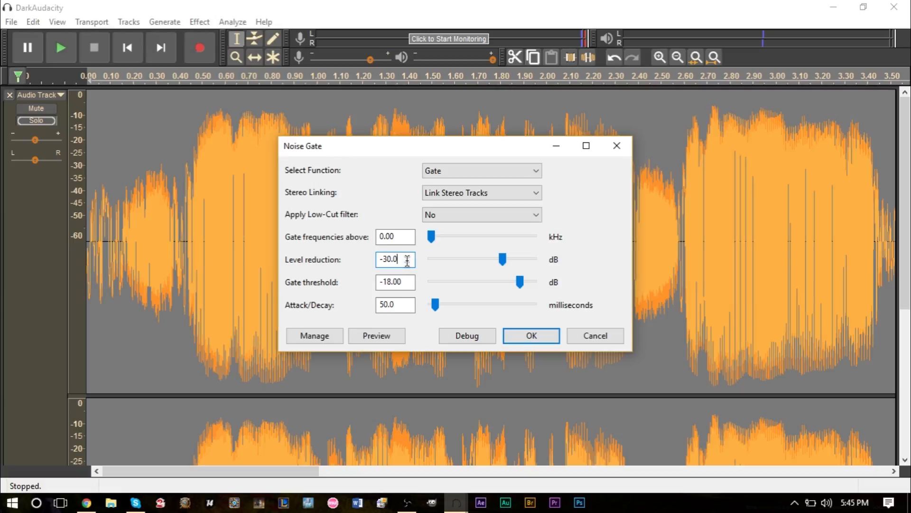
triple_click(395, 259)
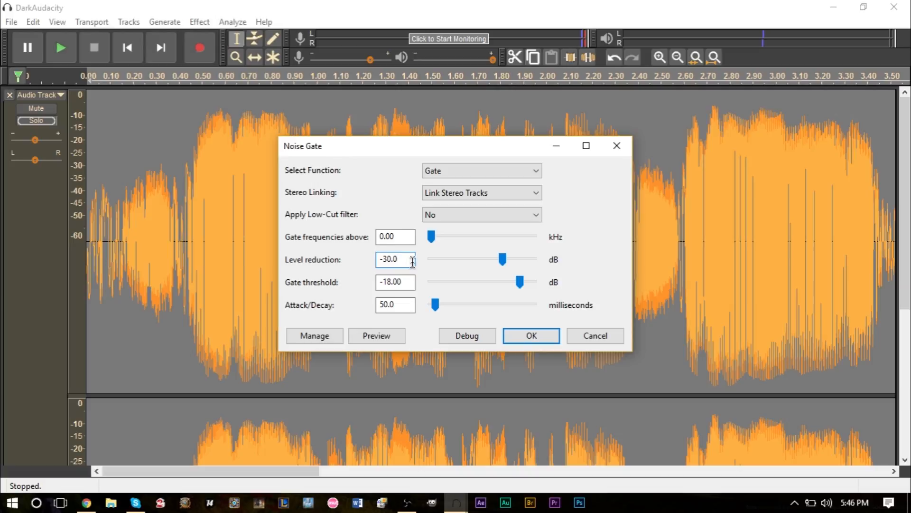
mouse_move(411, 296)
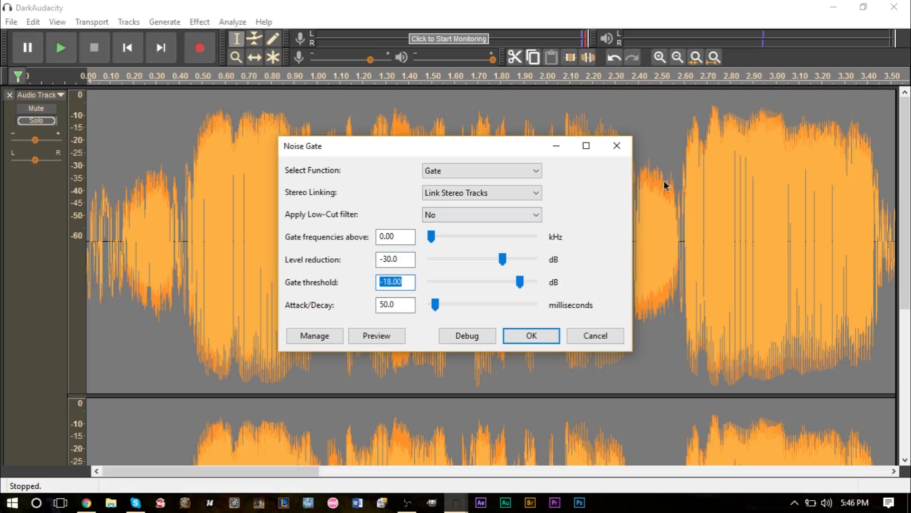
mouse_move(657, 252)
text(-)
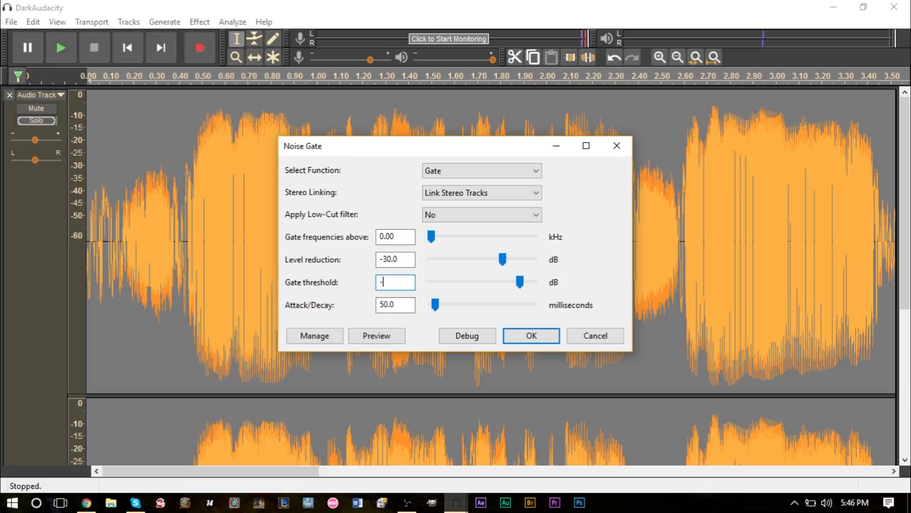
Step: Enter -30 as the Gate threshold to match the -30 dB level reduction
text(30.00)
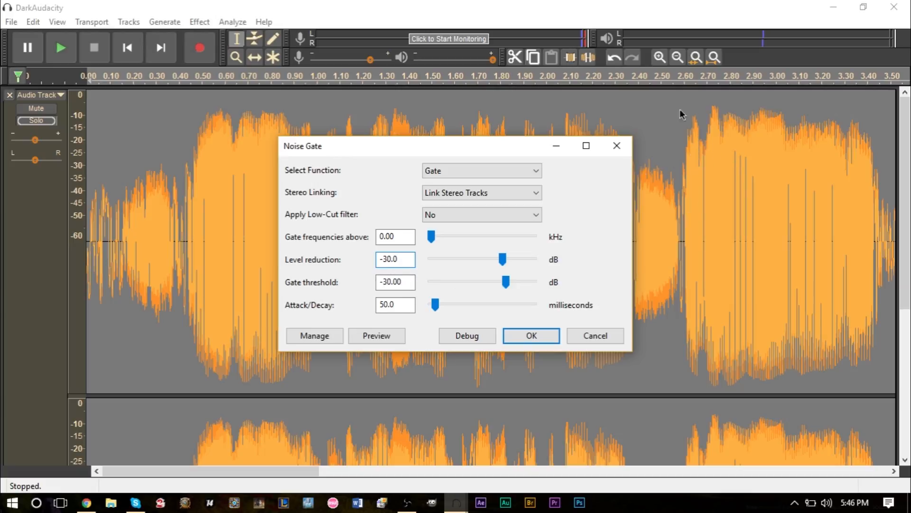
mouse_move(691, 150)
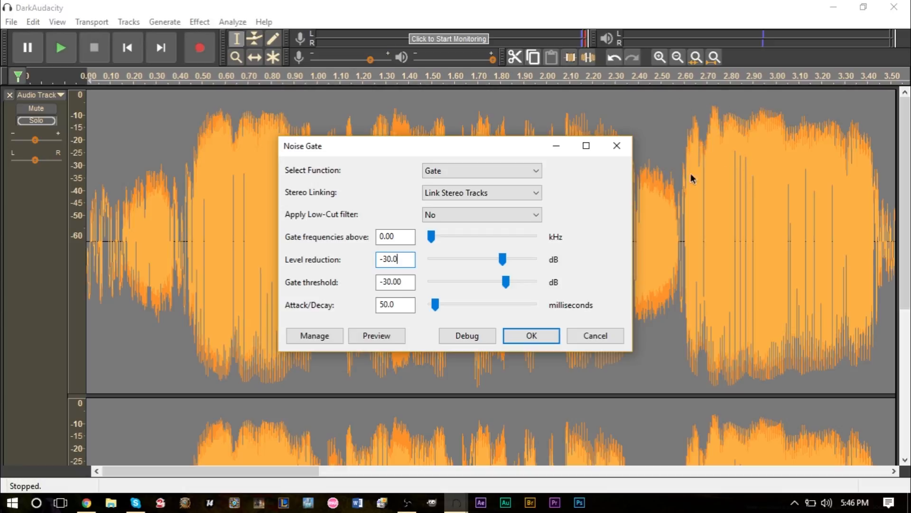
mouse_move(704, 161)
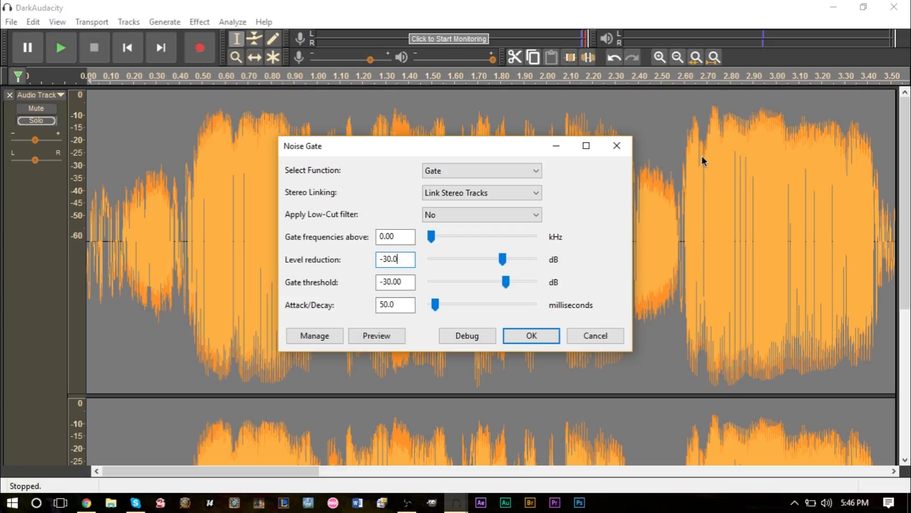
mouse_move(661, 172)
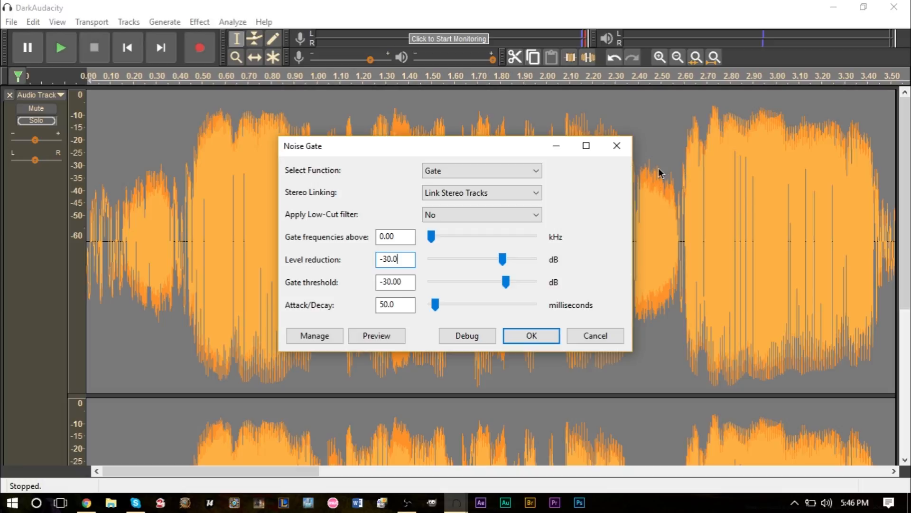
mouse_move(510, 157)
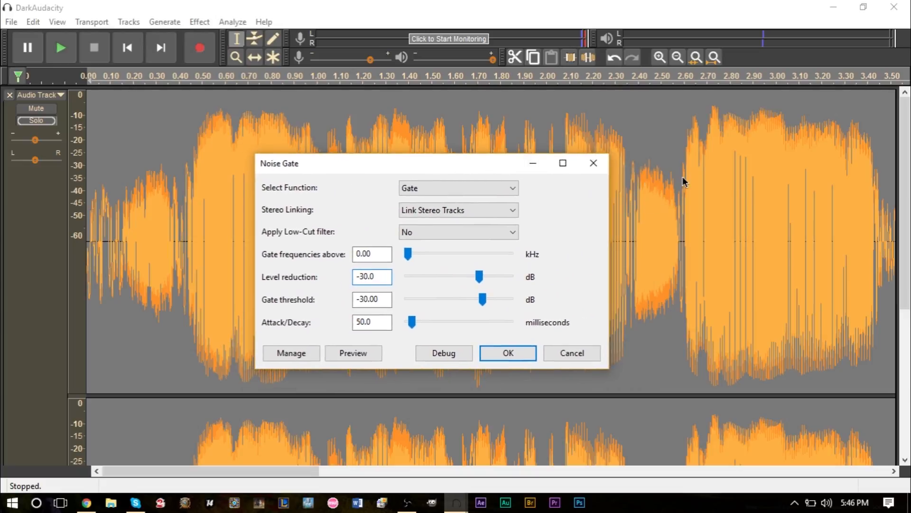
mouse_move(655, 167)
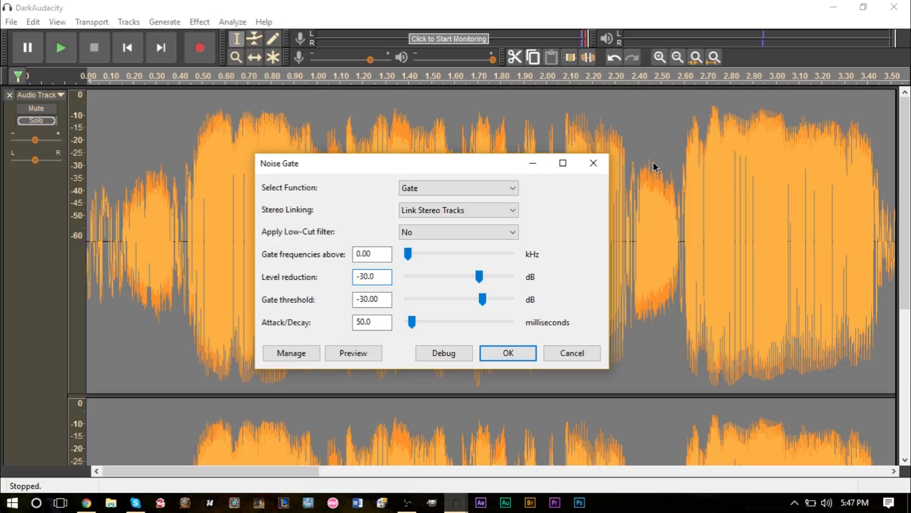
mouse_move(485, 167)
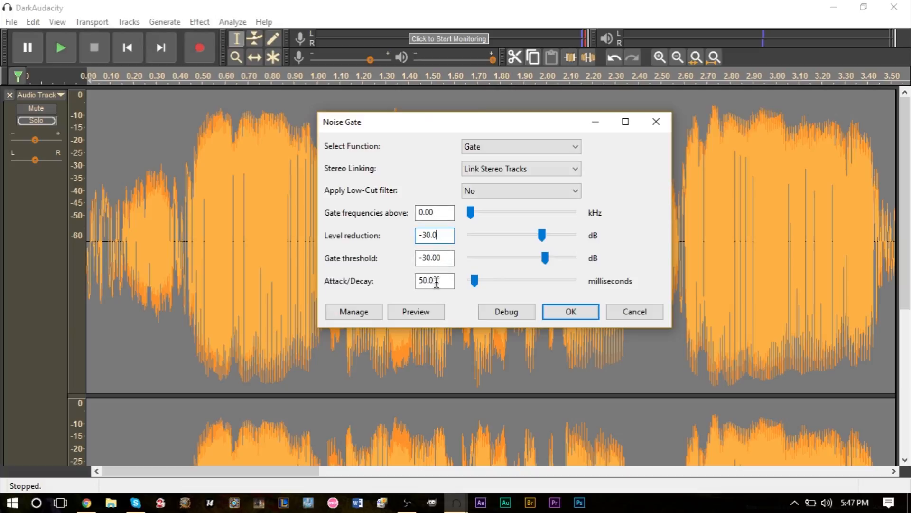
mouse_move(463, 272)
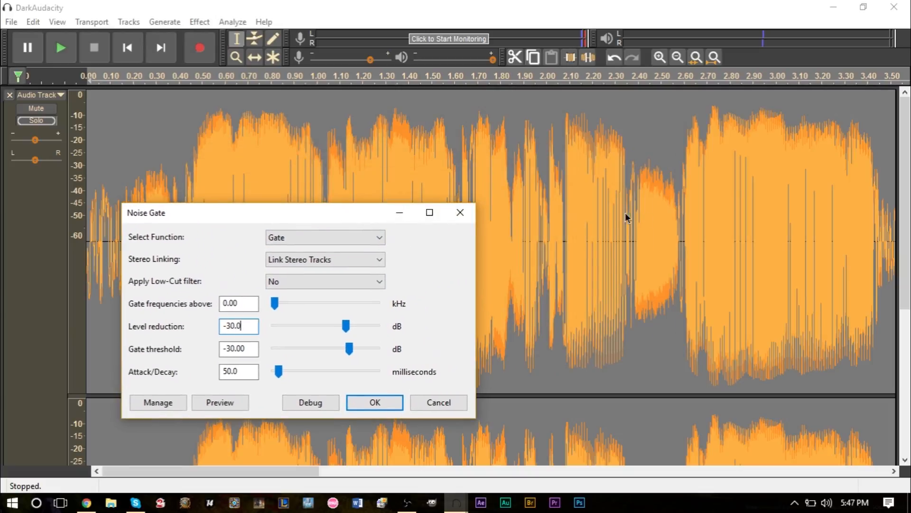
mouse_move(611, 173)
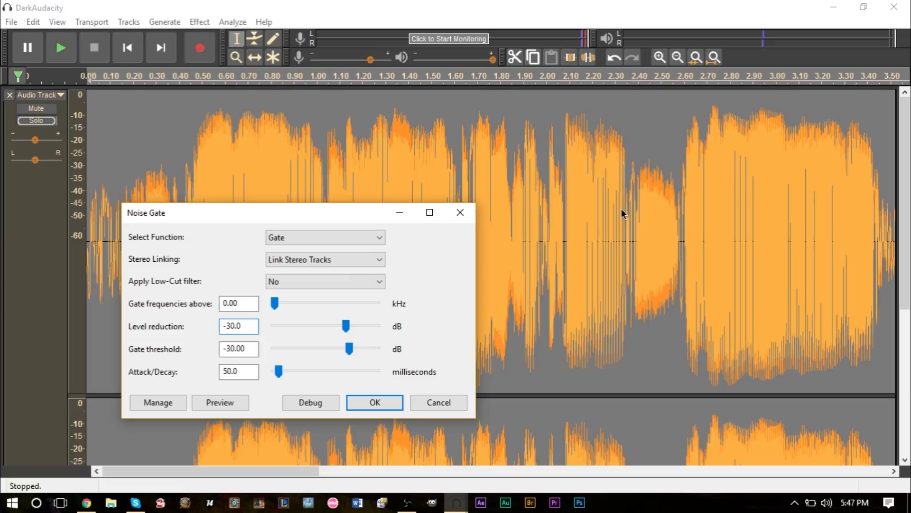
mouse_move(628, 182)
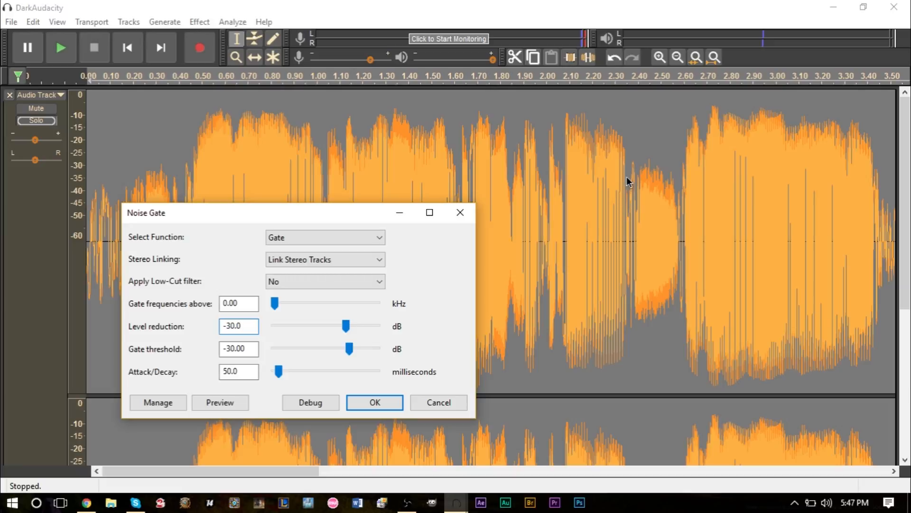
mouse_move(659, 310)
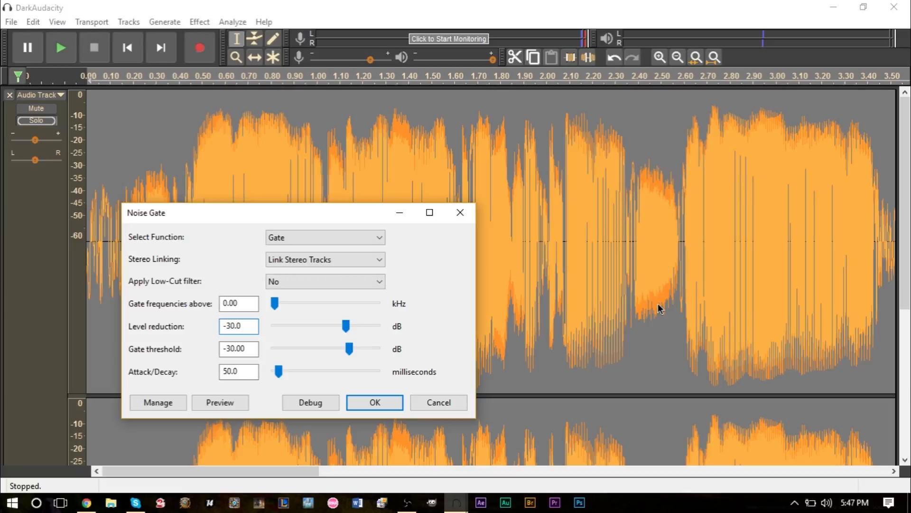
mouse_move(630, 179)
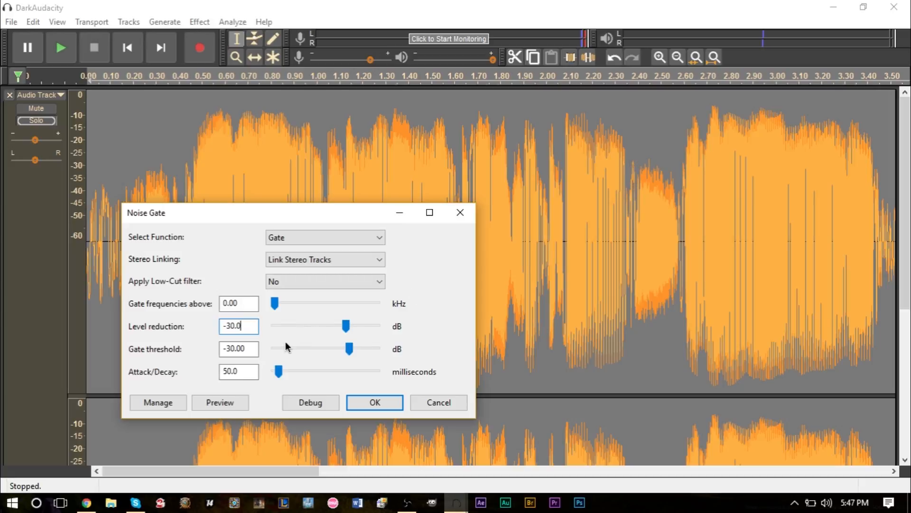
mouse_move(303, 361)
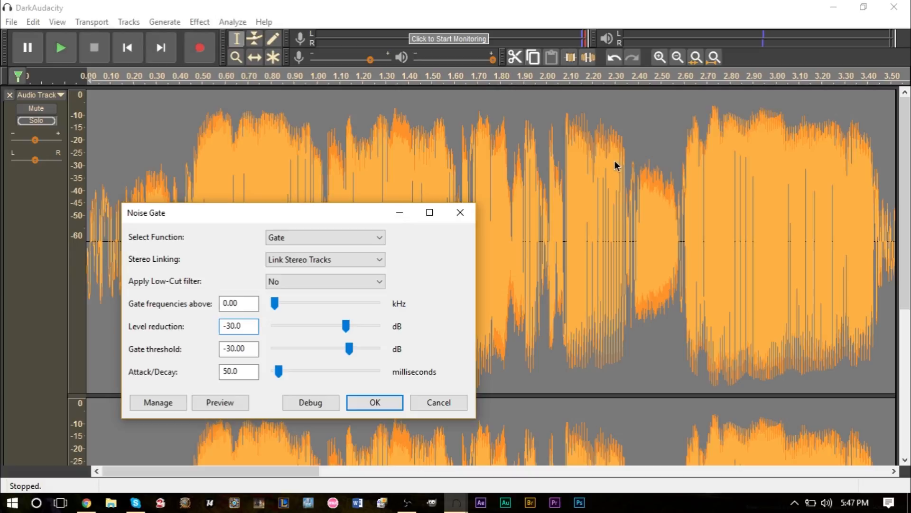
mouse_move(693, 244)
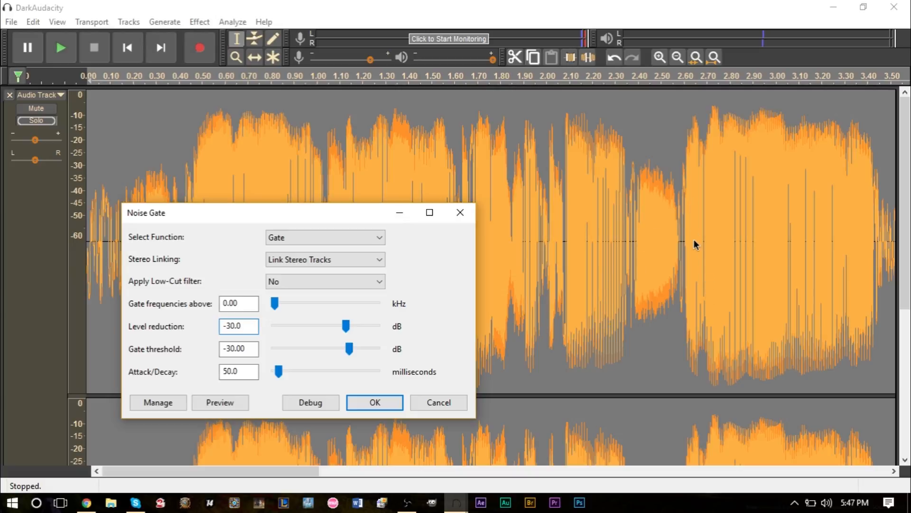
mouse_move(251, 342)
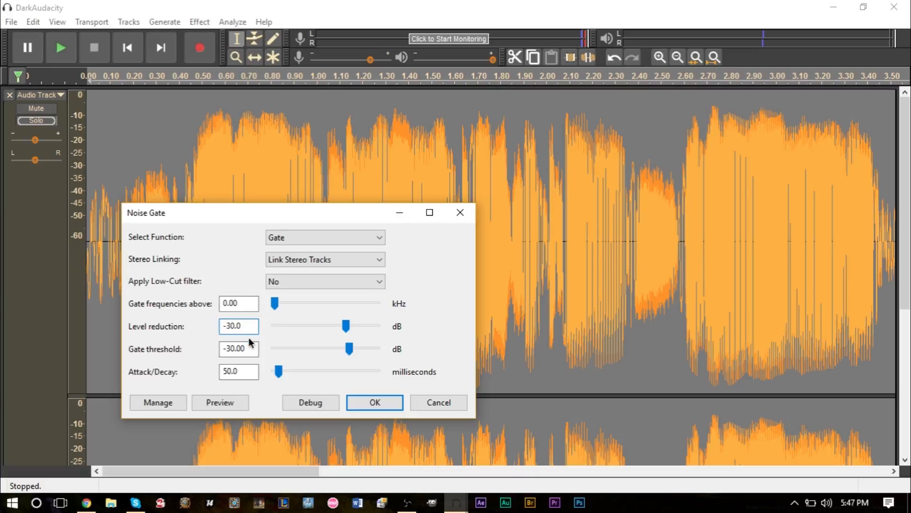
mouse_move(298, 384)
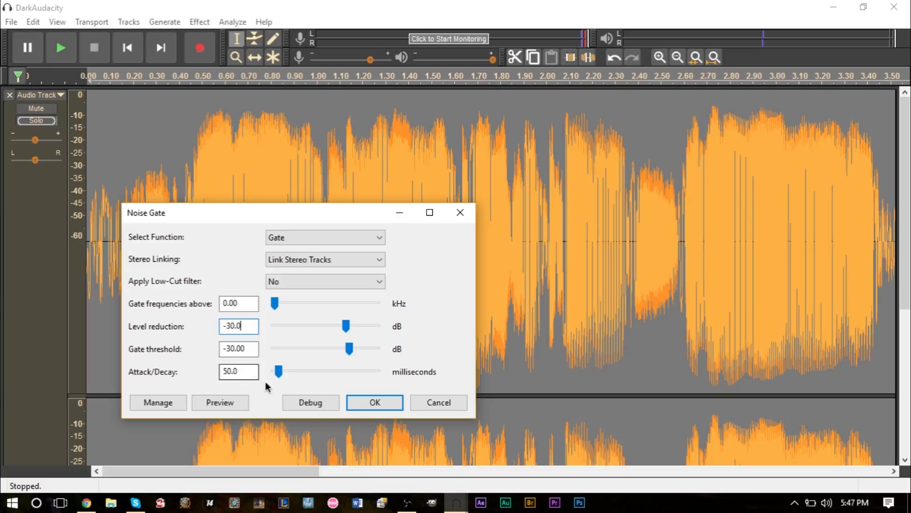
mouse_move(253, 385)
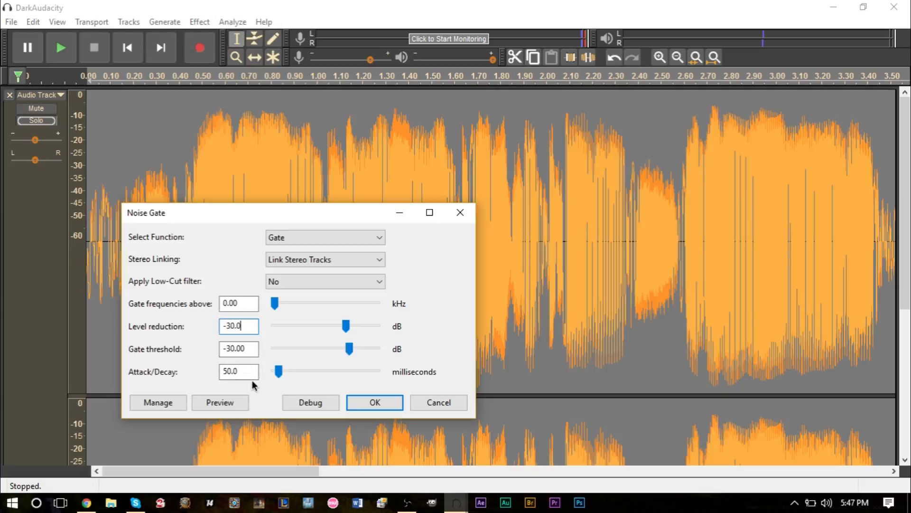
mouse_move(618, 283)
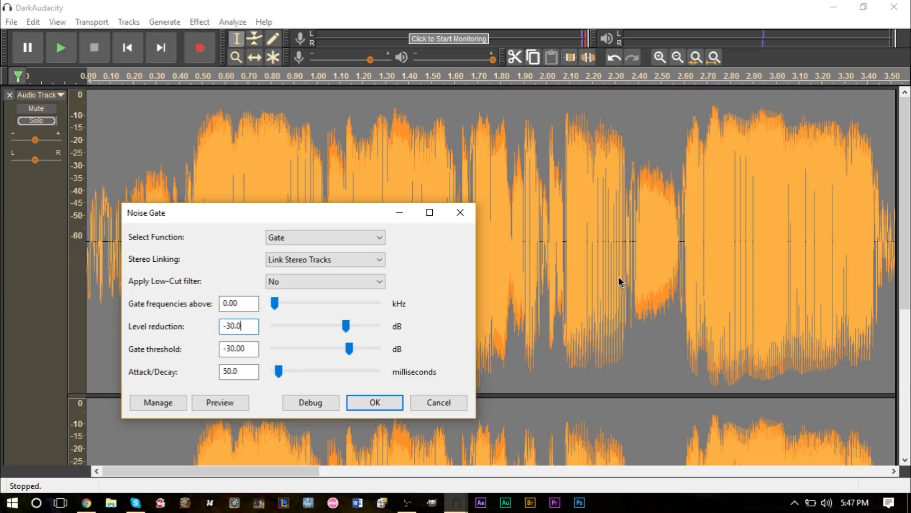
mouse_move(634, 300)
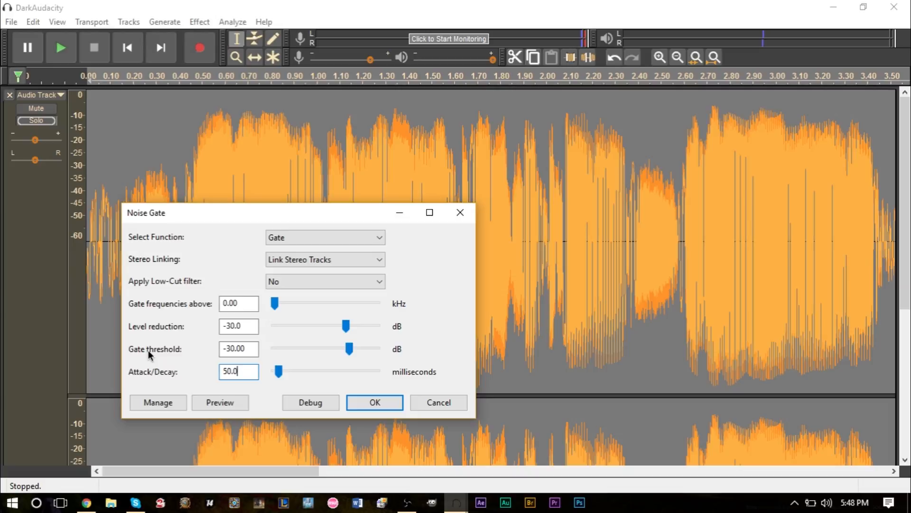
mouse_move(645, 177)
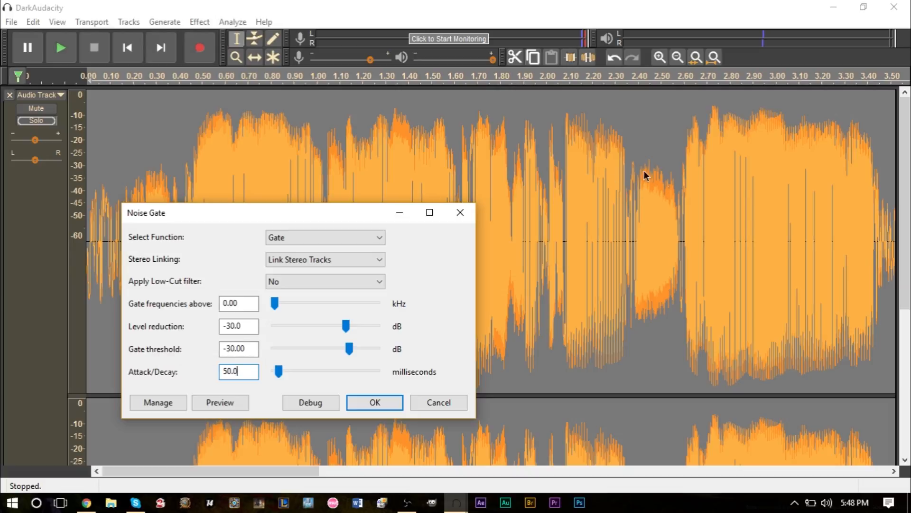
mouse_move(227, 202)
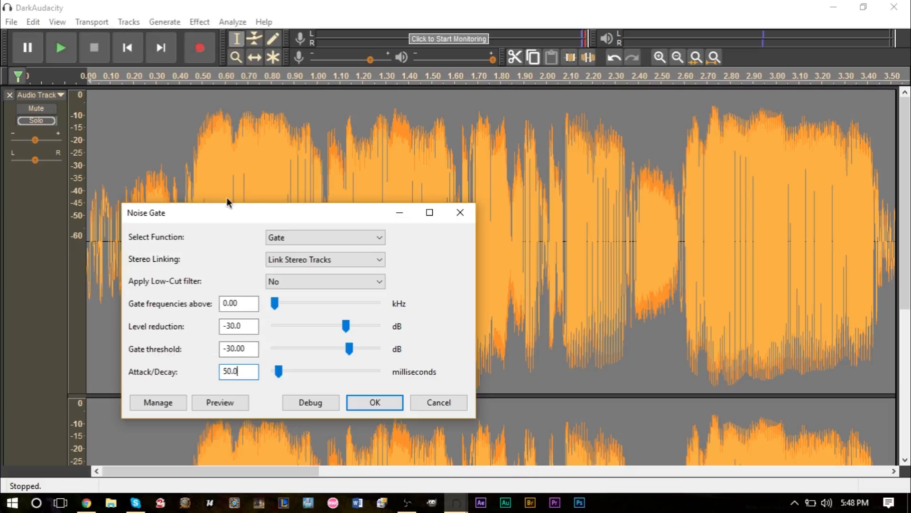
mouse_move(77, 226)
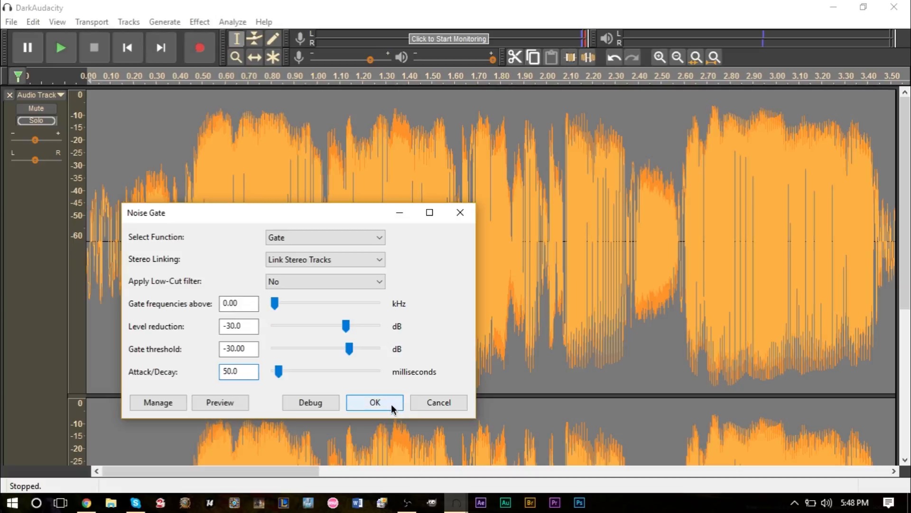
Step: Apply the gate, then reapply Noise Gate with a -25 dB threshold
click(374, 403)
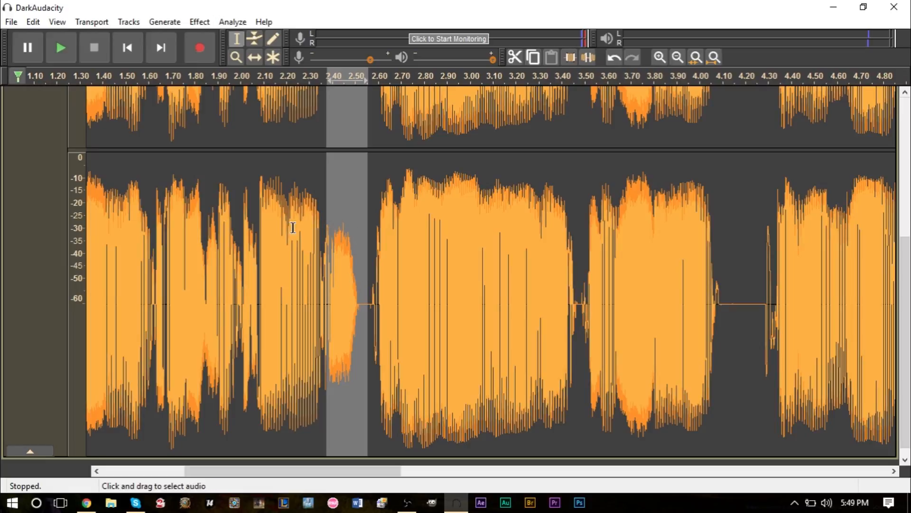
click(199, 22)
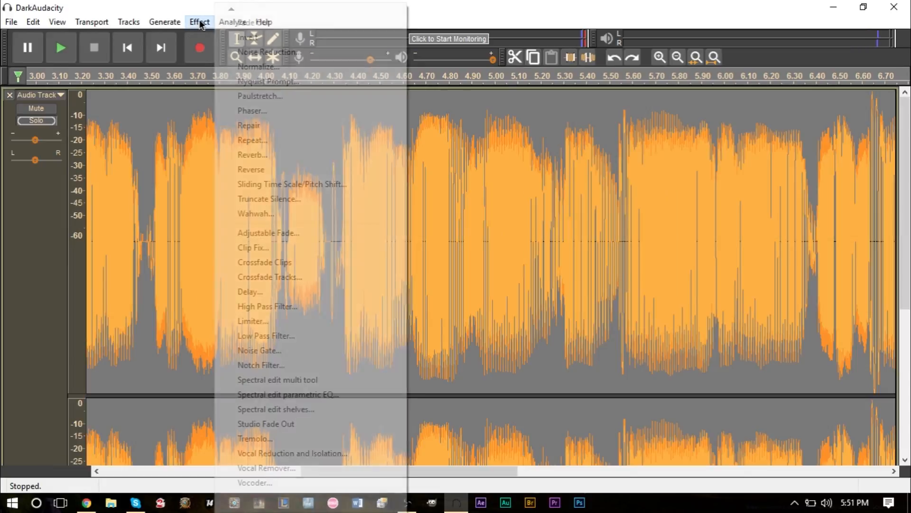
mouse_move(331, 354)
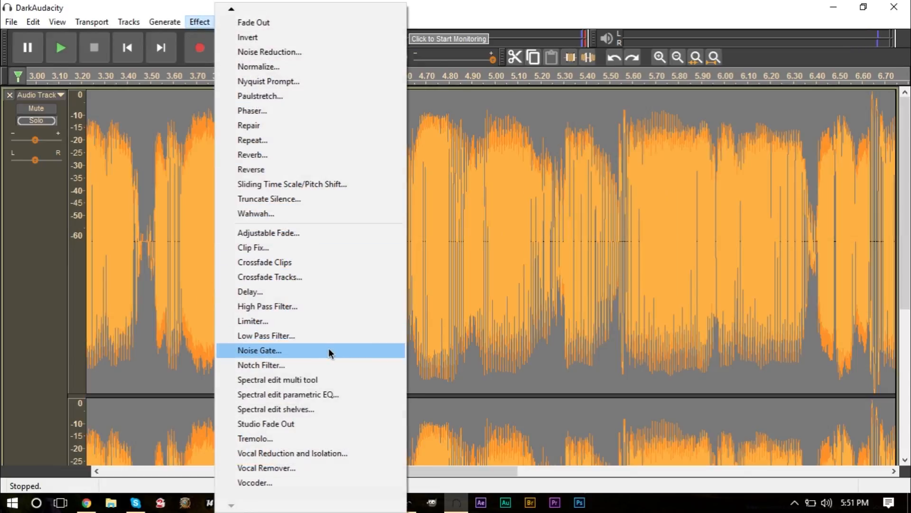
click(259, 350)
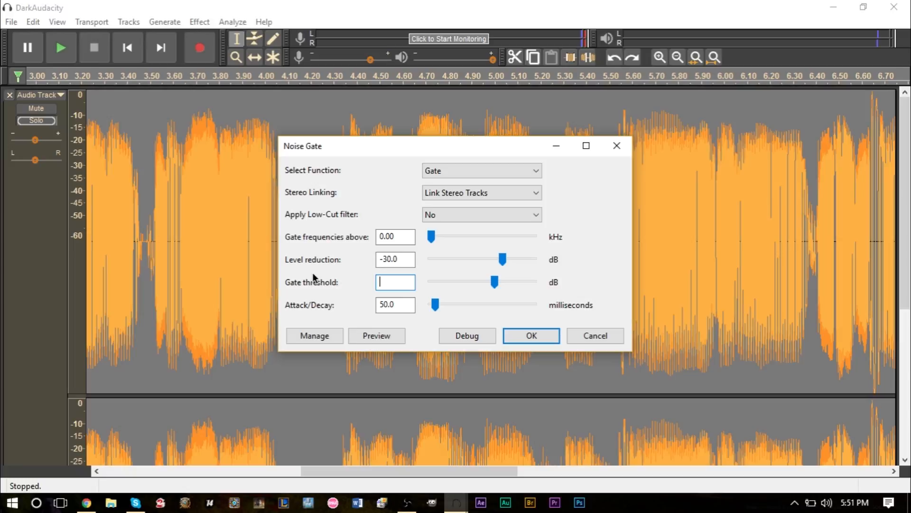
text(-25)
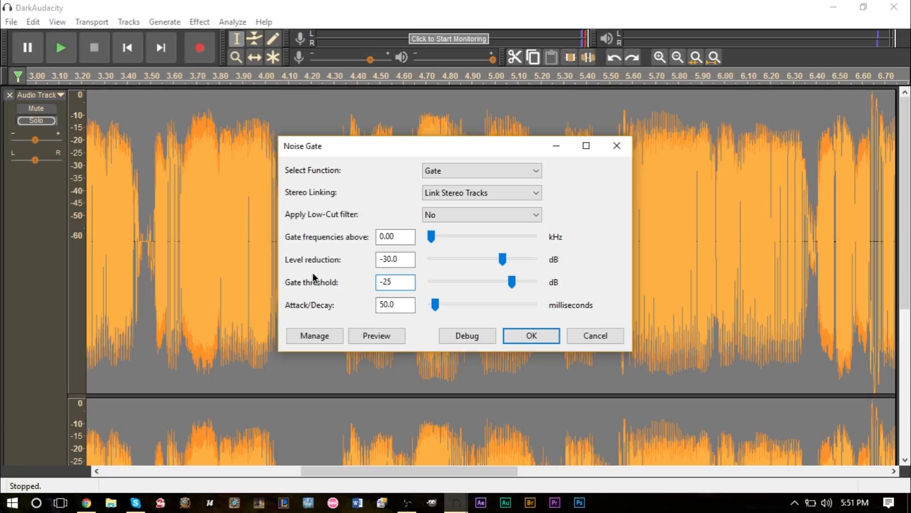
click(532, 336)
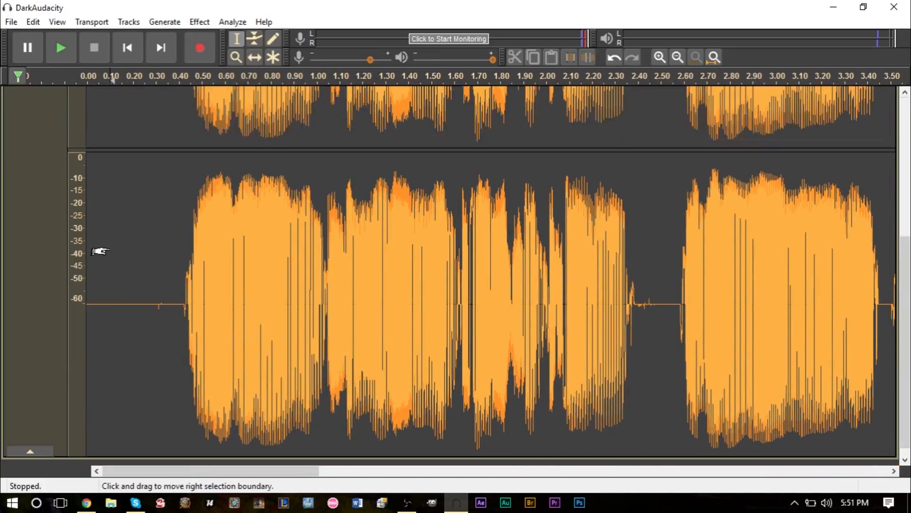
click(61, 48)
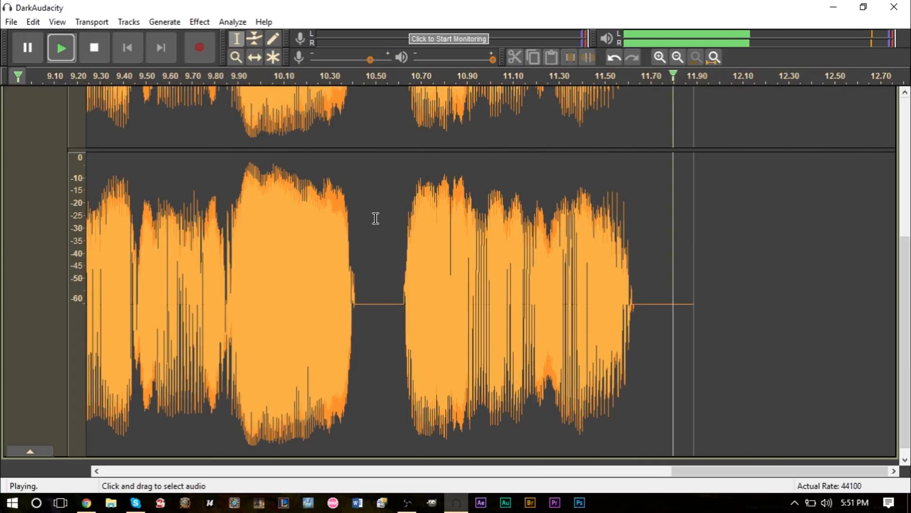
click(95, 48)
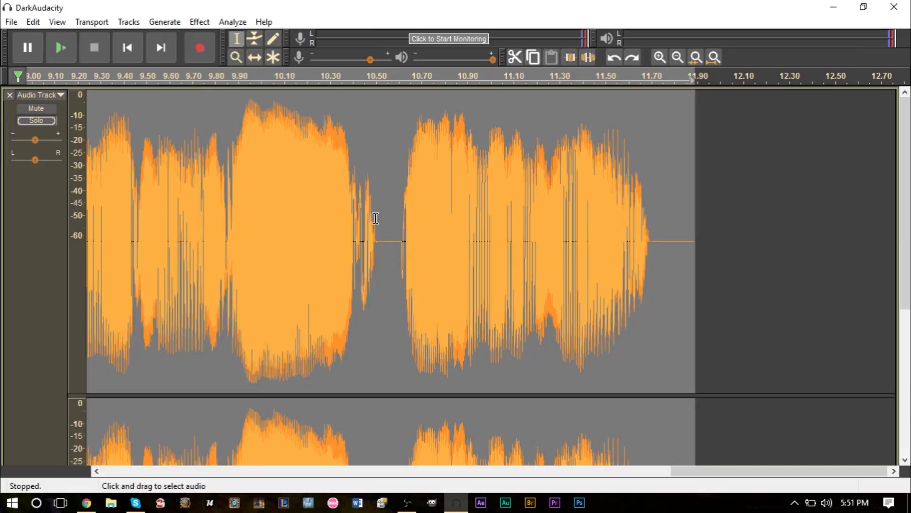
click(61, 48)
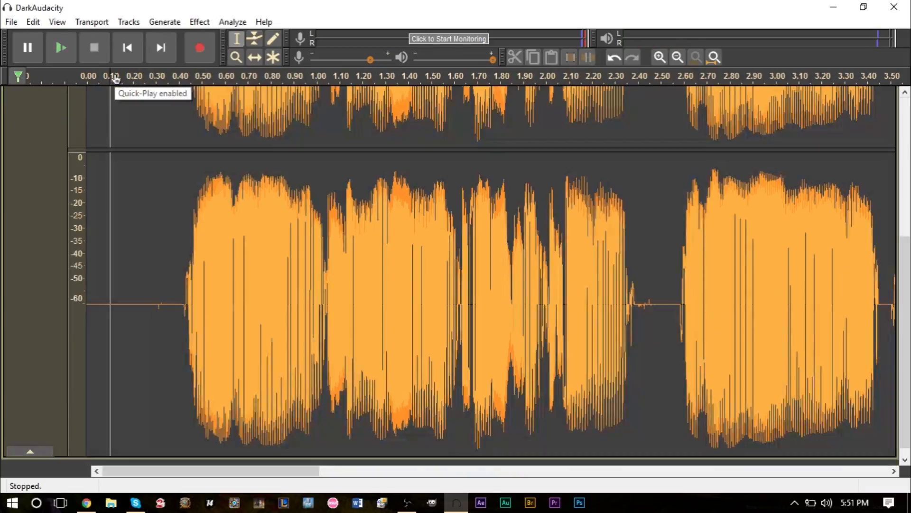
click(61, 47)
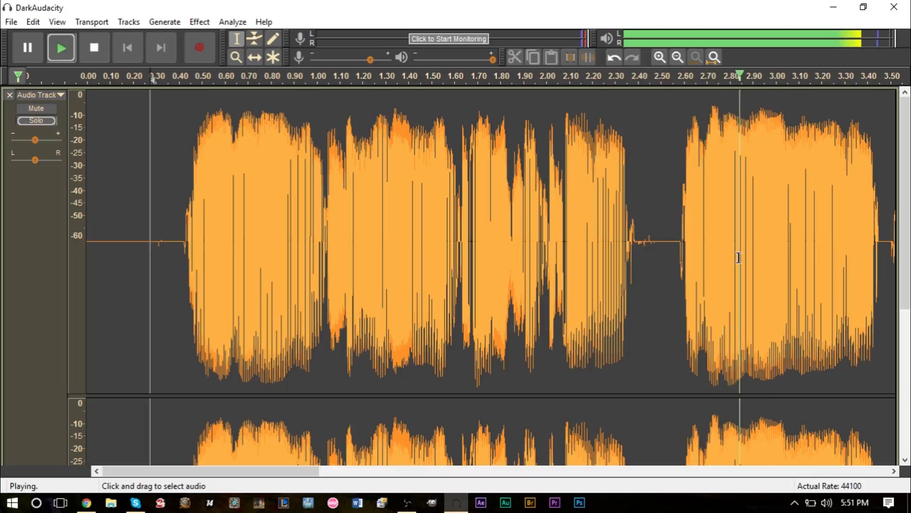
click(94, 48)
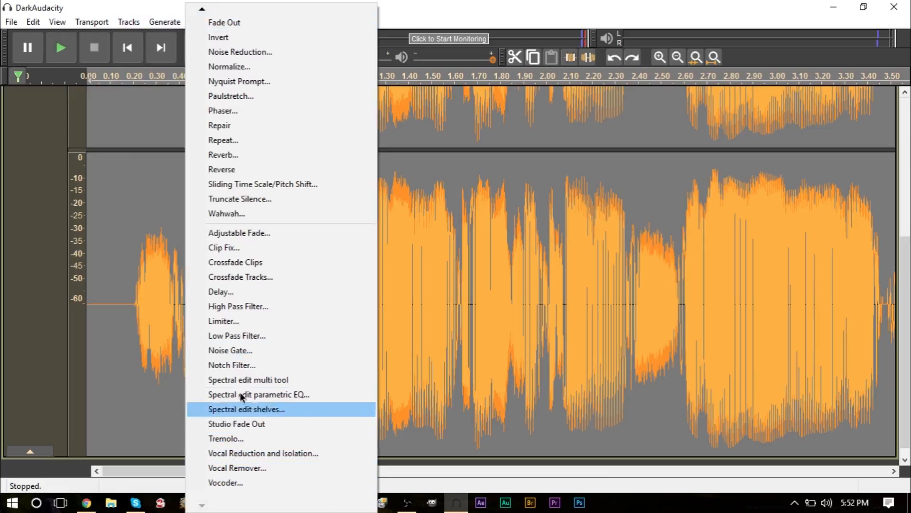
Step: Reapply Noise Gate with Level reduction changed to -12 dB
click(230, 350)
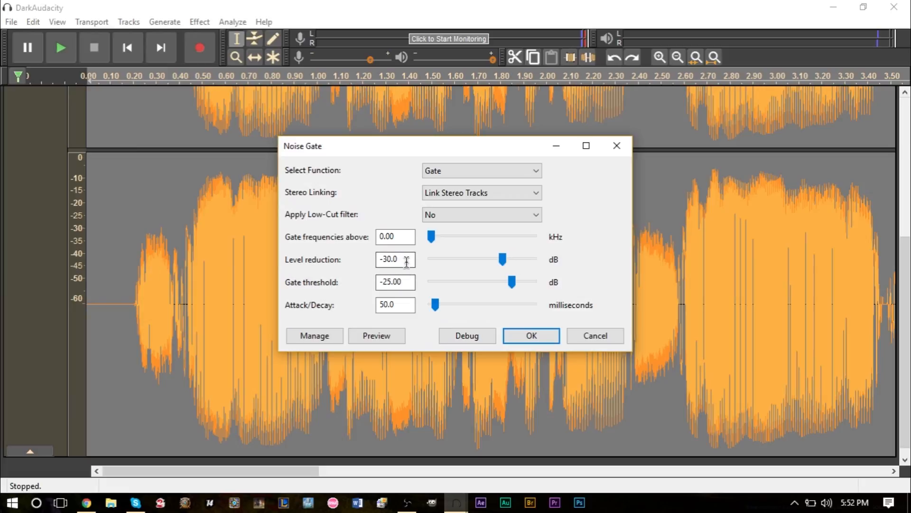
text(-12)
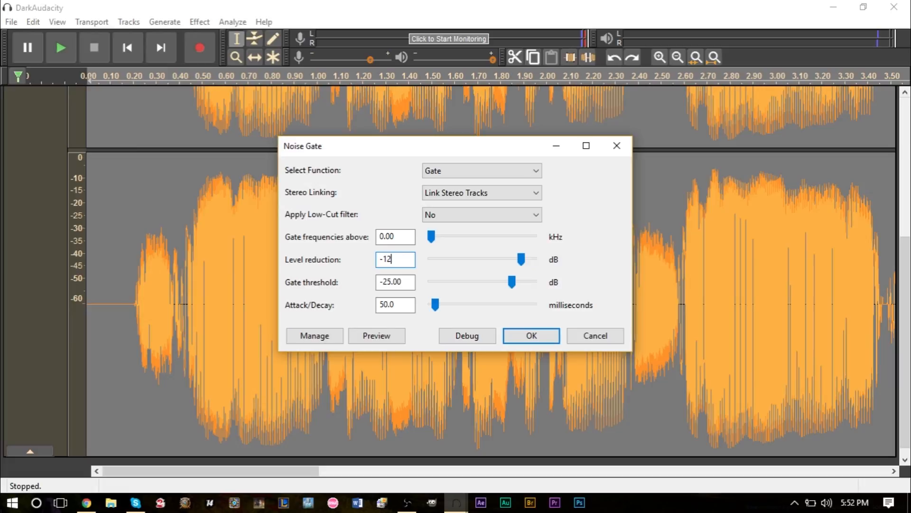
click(532, 336)
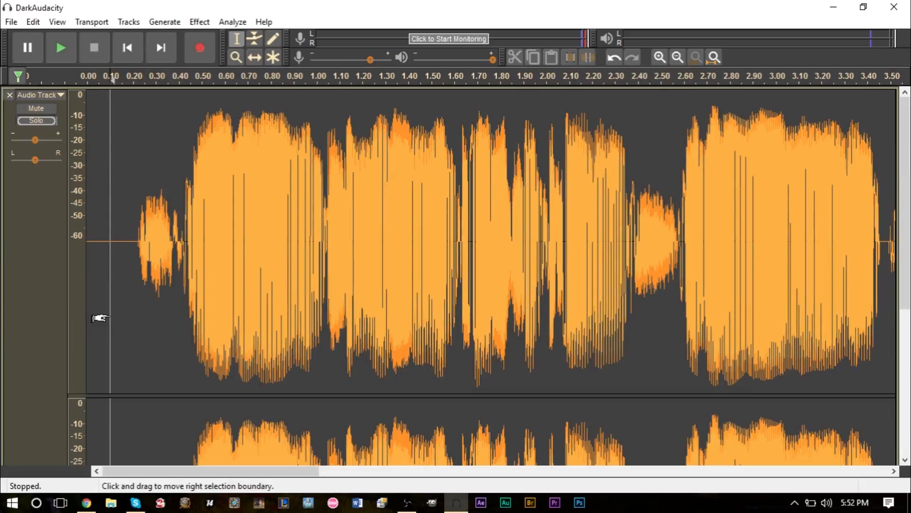
click(61, 48)
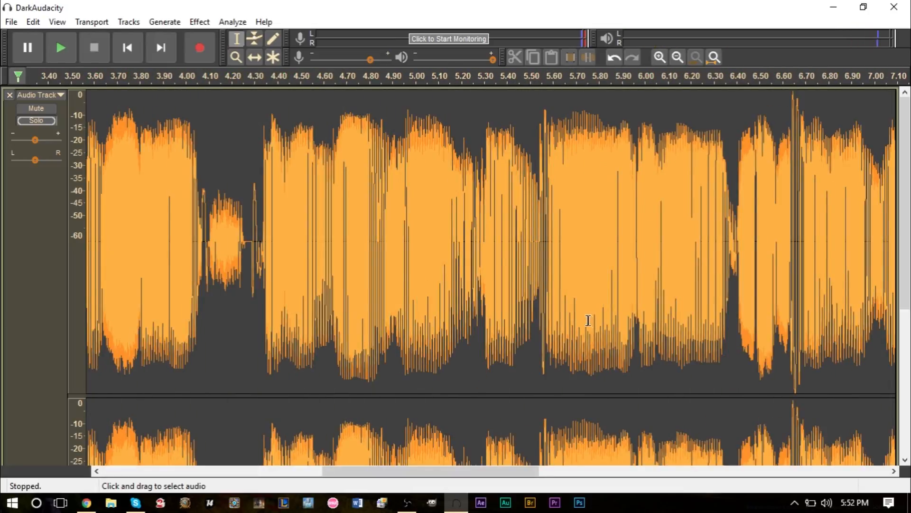
mouse_move(530, 292)
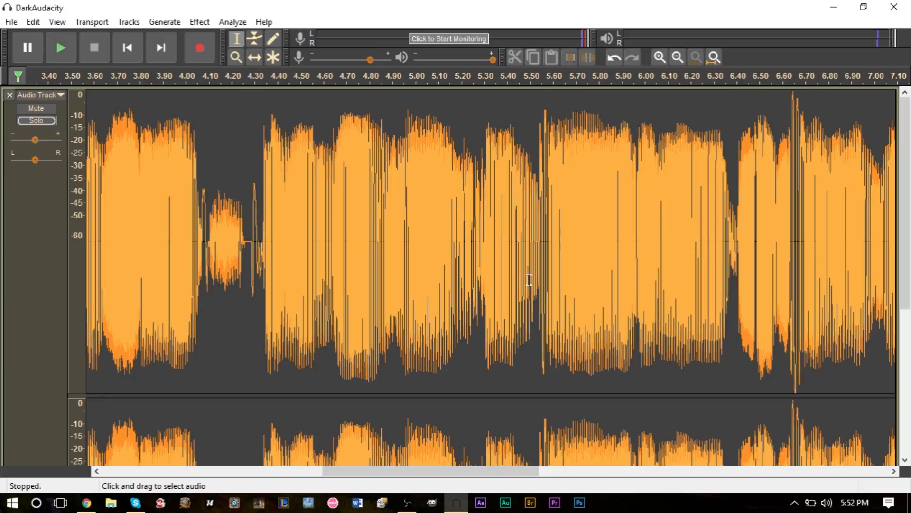
click(61, 48)
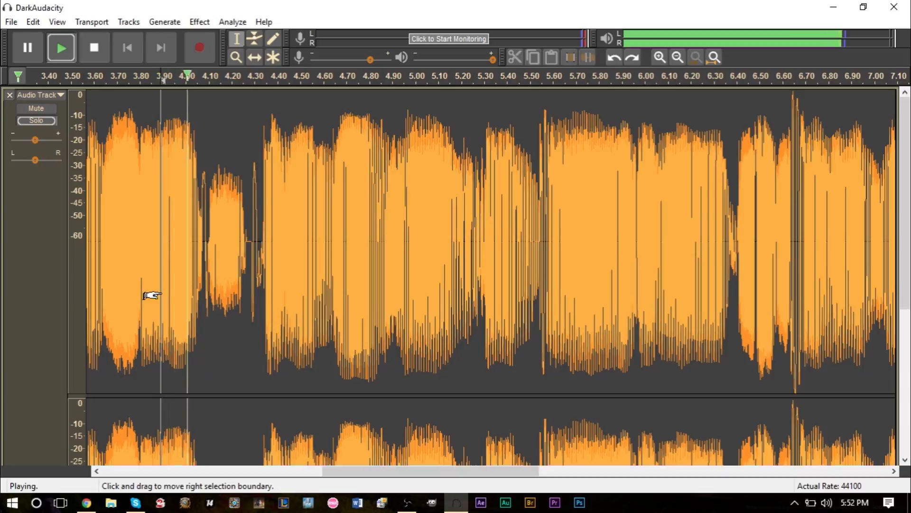